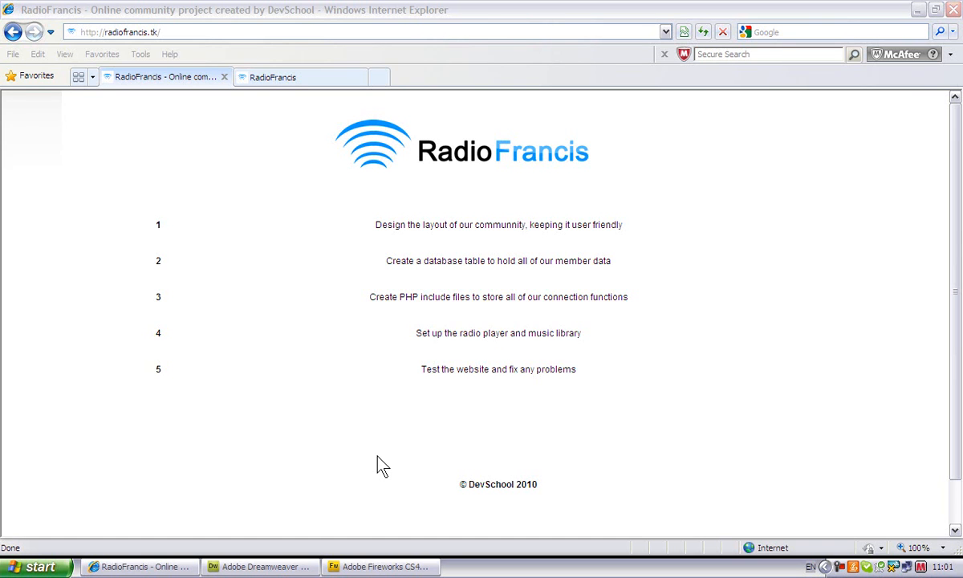
mouse_move(327, 304)
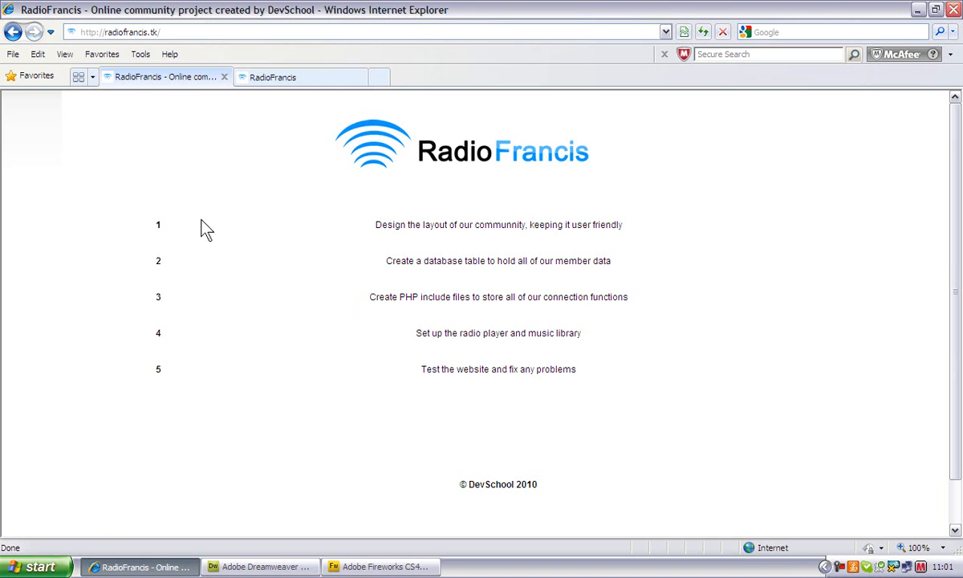
mouse_move(638, 237)
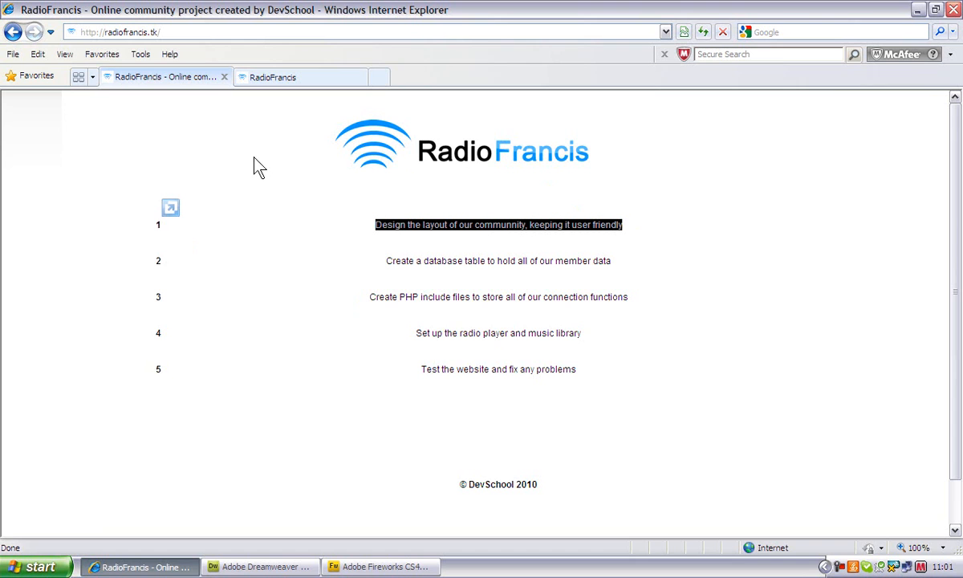
Step: Preview the blue HOME, ABOUT, LISTEN, CONTACT test menu on the RadioFrancis page
click(301, 77)
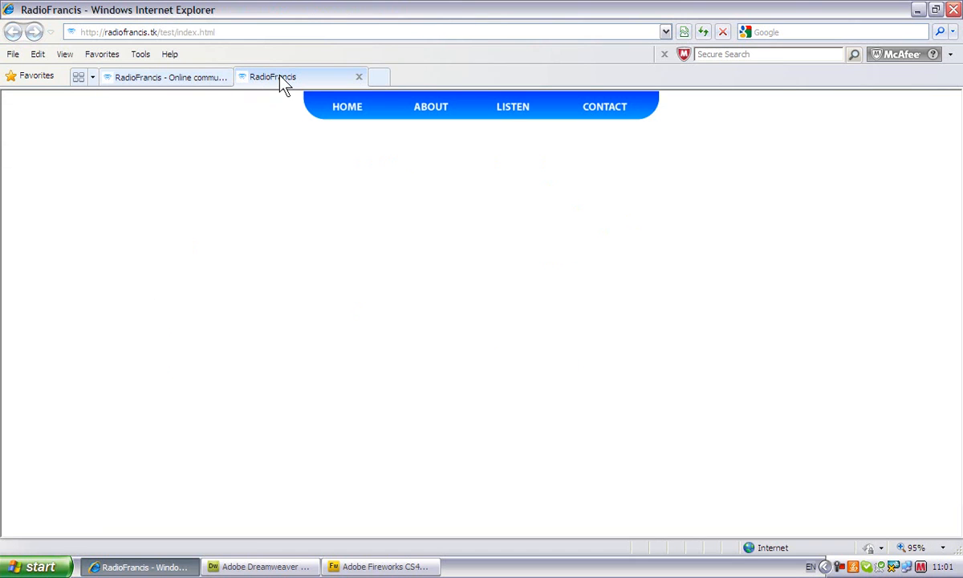
mouse_move(349, 168)
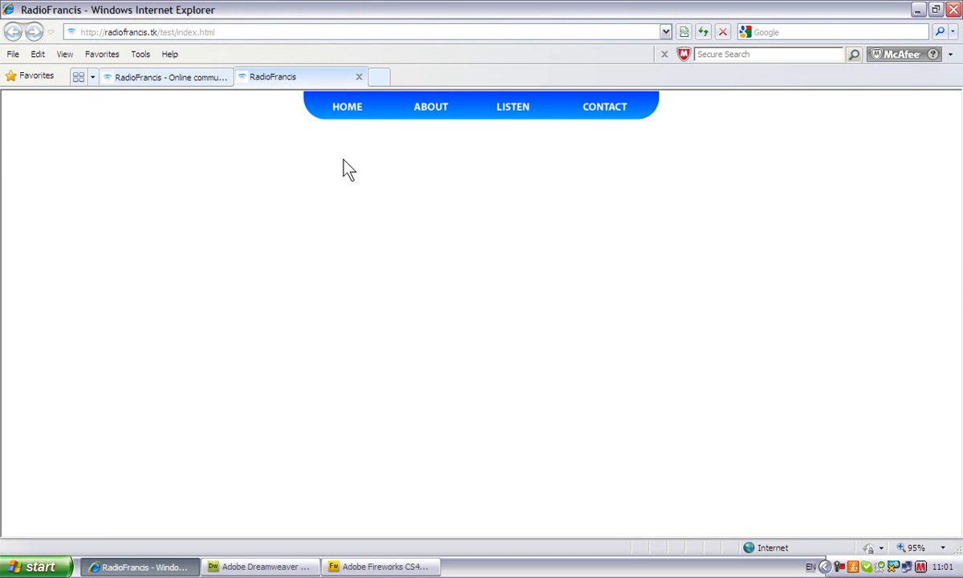
mouse_move(605, 107)
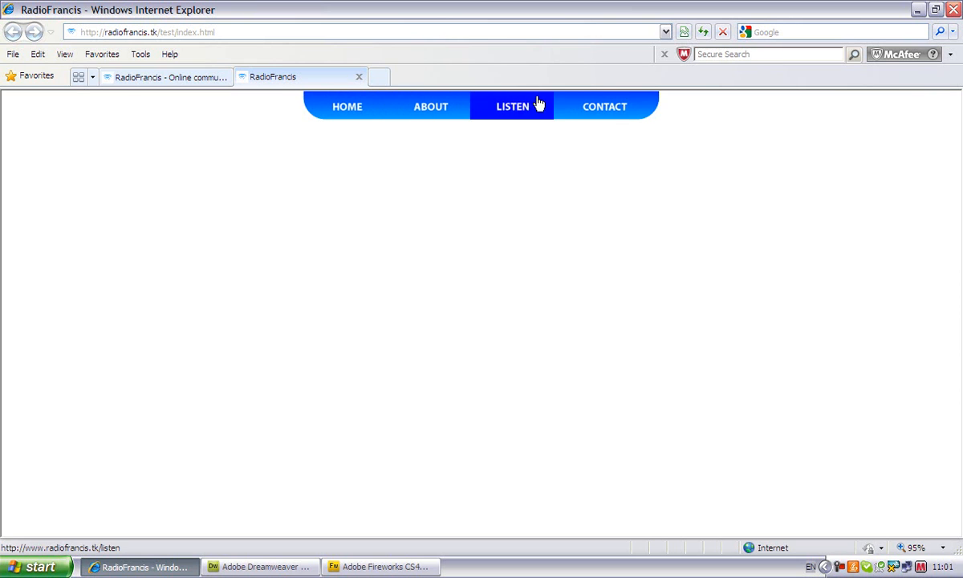
mouse_move(245, 337)
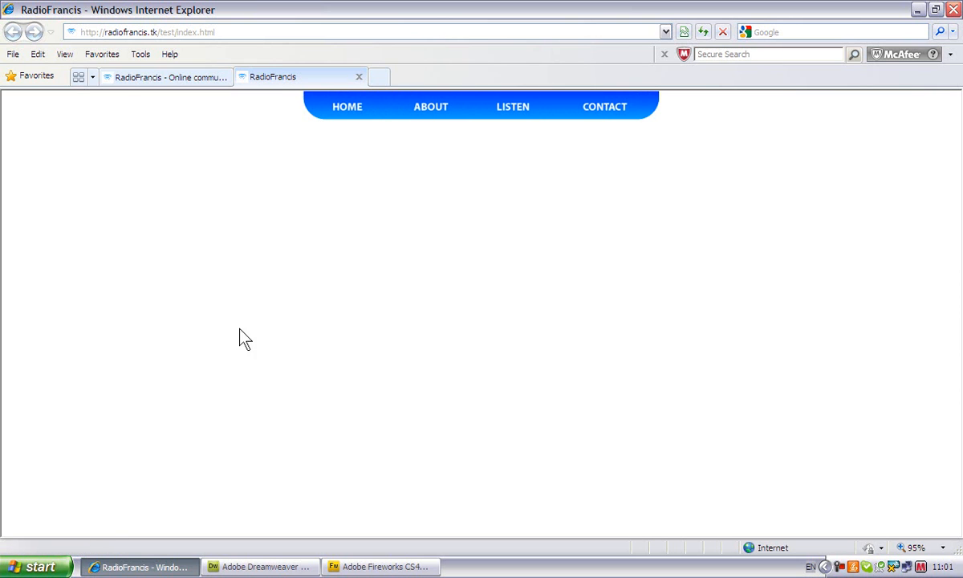
mouse_move(513, 106)
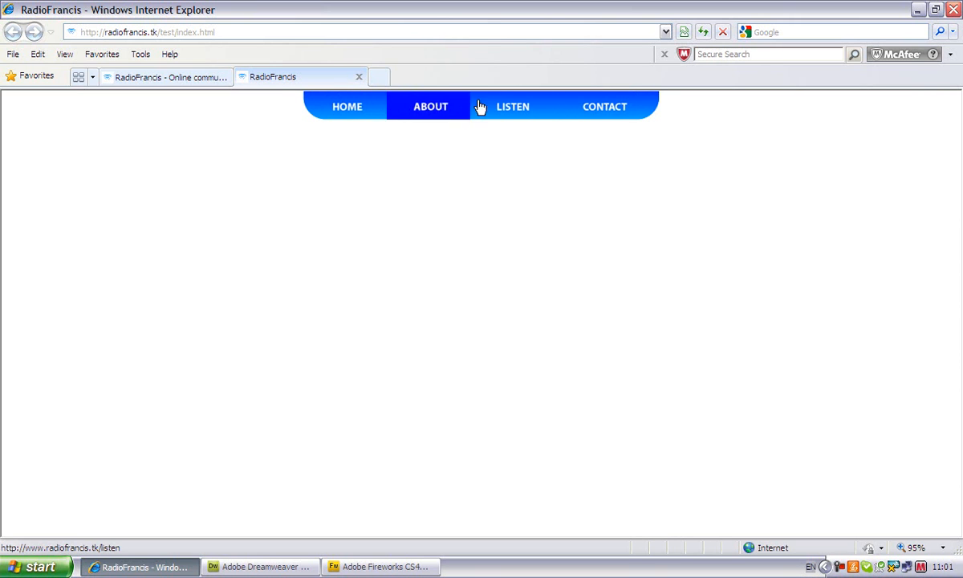
mouse_move(207, 268)
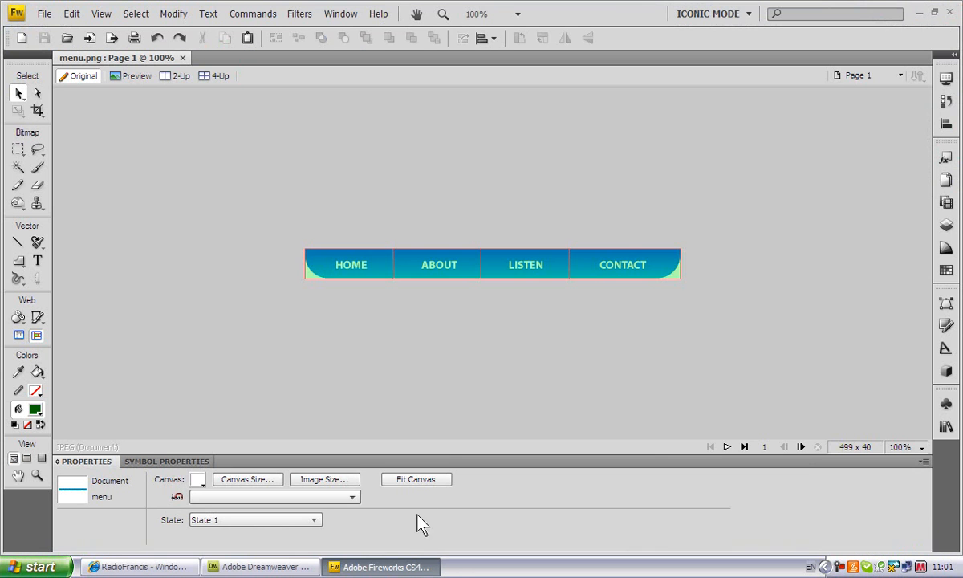
Step: Bring Menu_Bar_03 from the Common Library into menu.png, keeping existing items on conflict
click(622, 265)
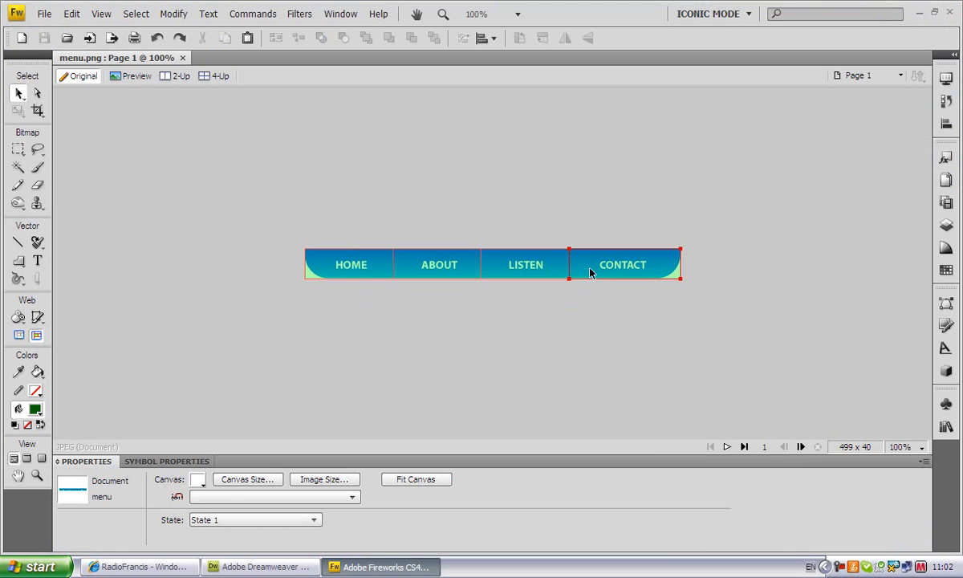
click(439, 264)
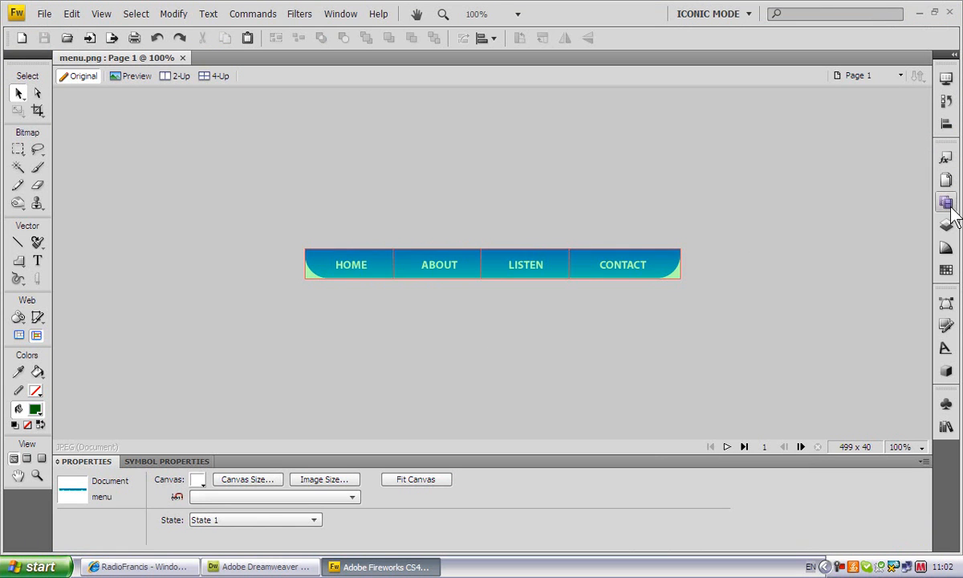
click(953, 202)
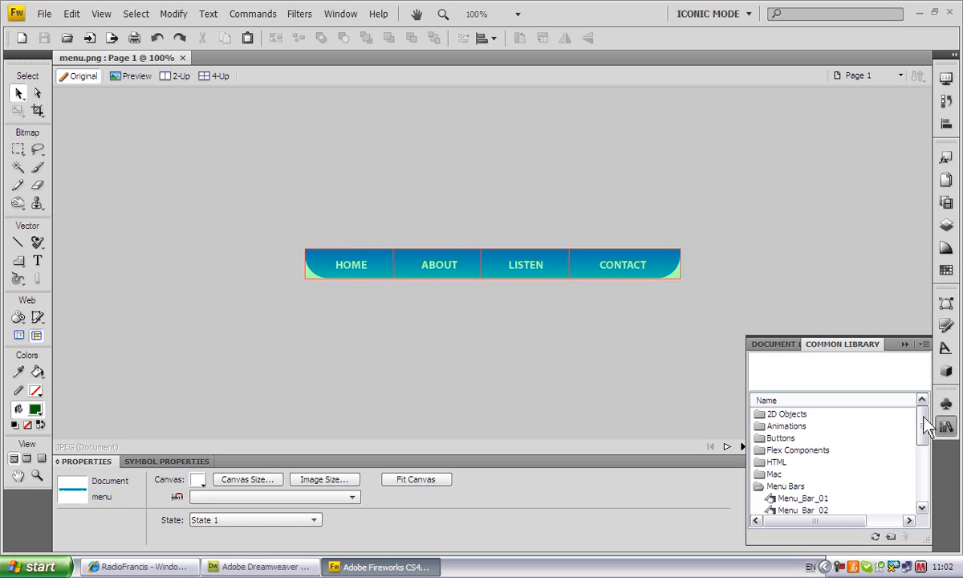
click(803, 498)
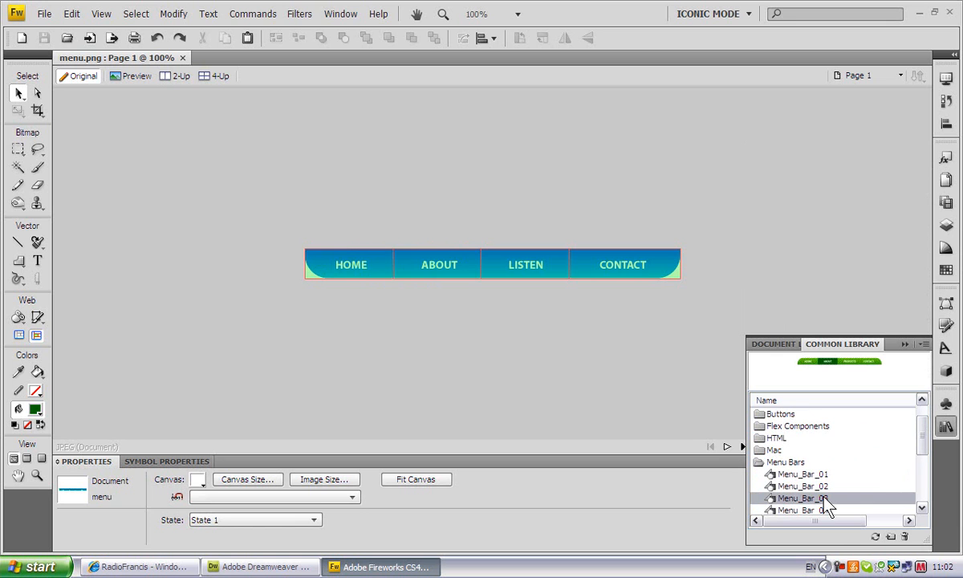
double_click(803, 498)
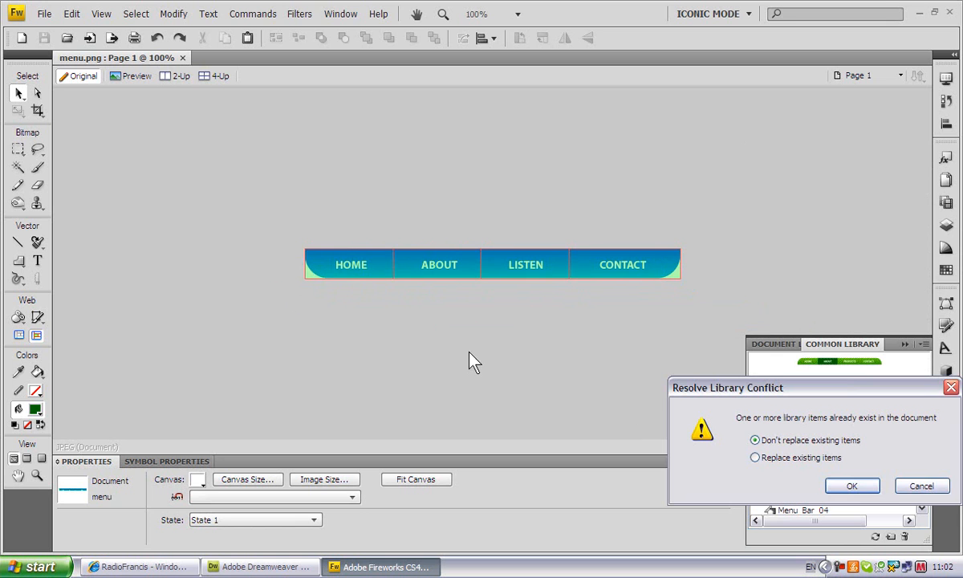
click(852, 486)
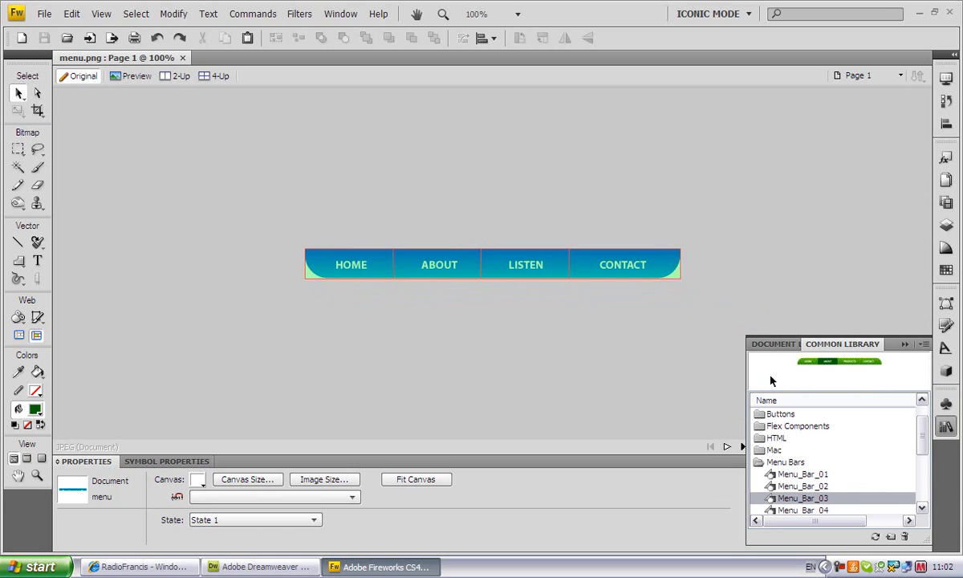
mouse_move(841, 381)
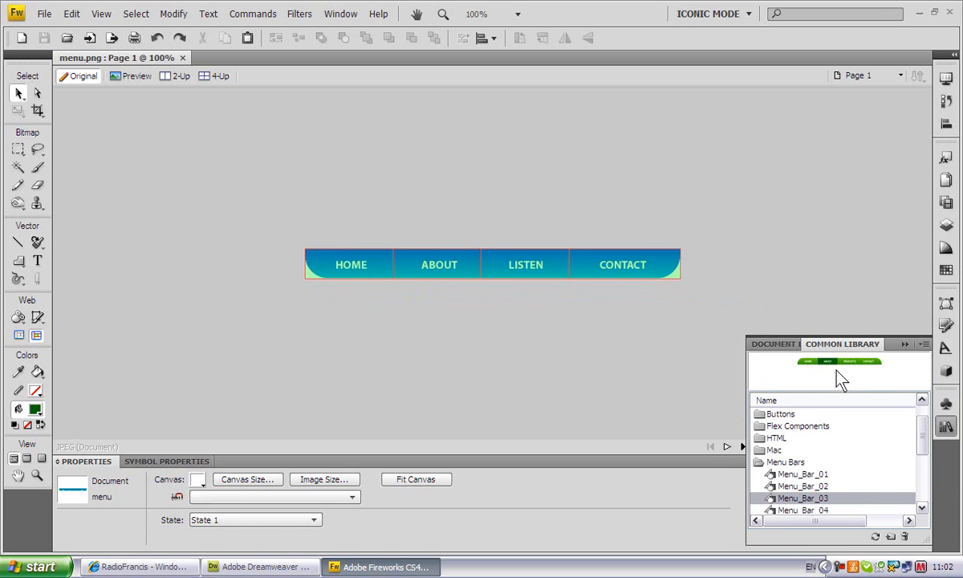
mouse_move(808, 377)
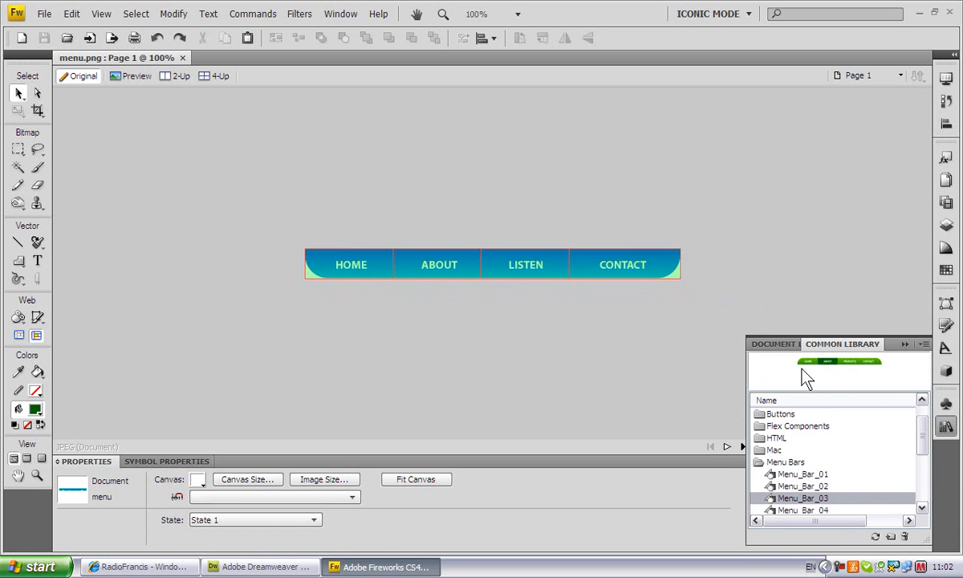
mouse_move(831, 390)
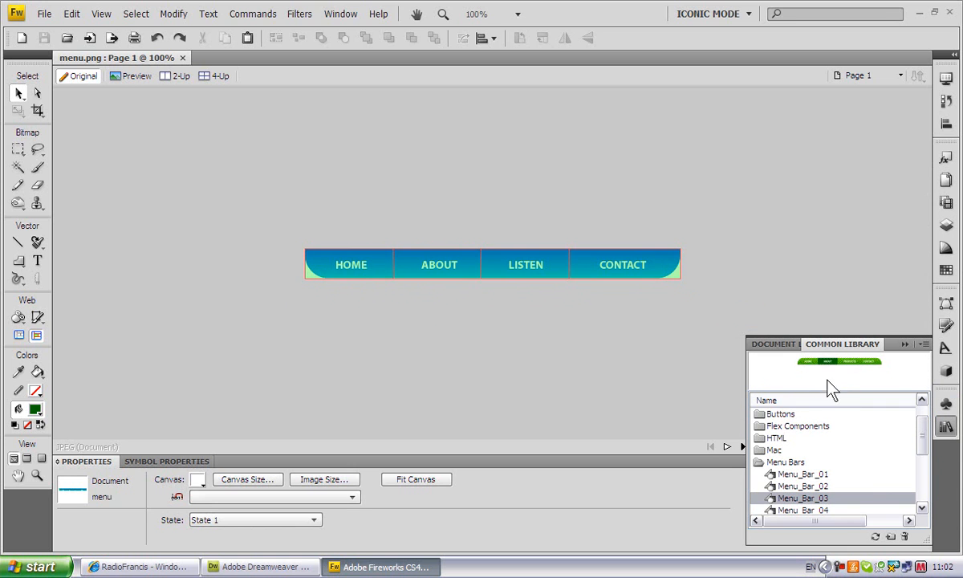
click(351, 264)
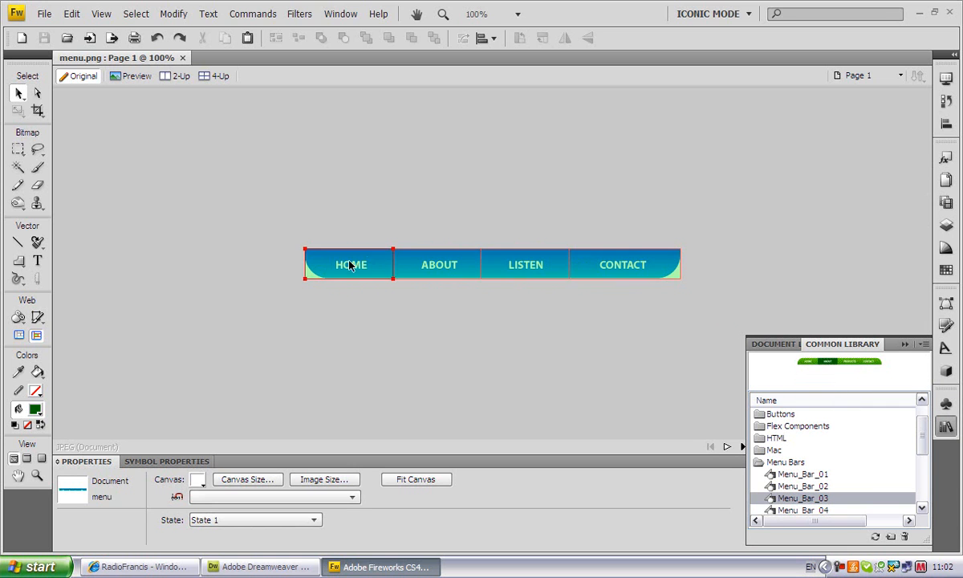
Step: Switch menu.png to State 2 and select its CONTACT slice
click(715, 207)
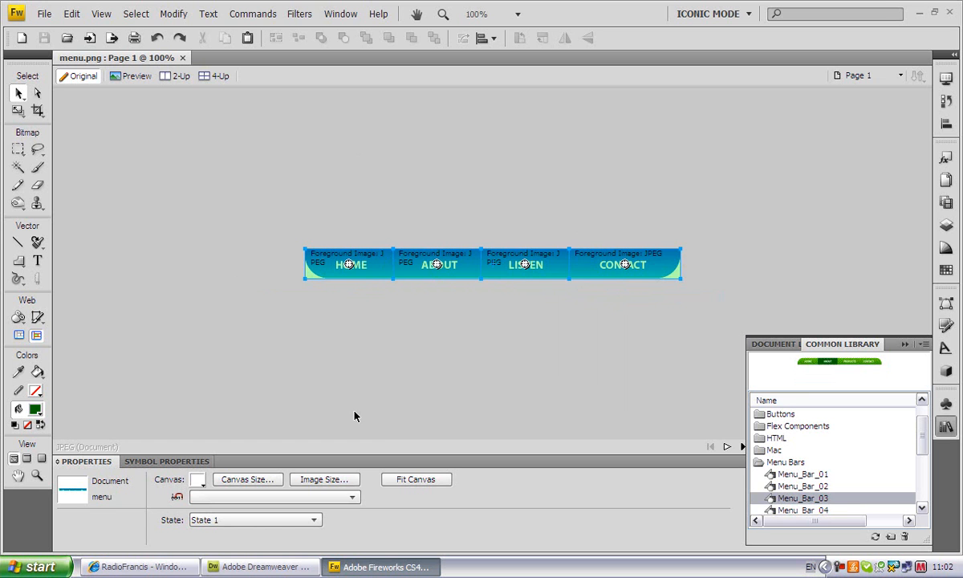
click(946, 202)
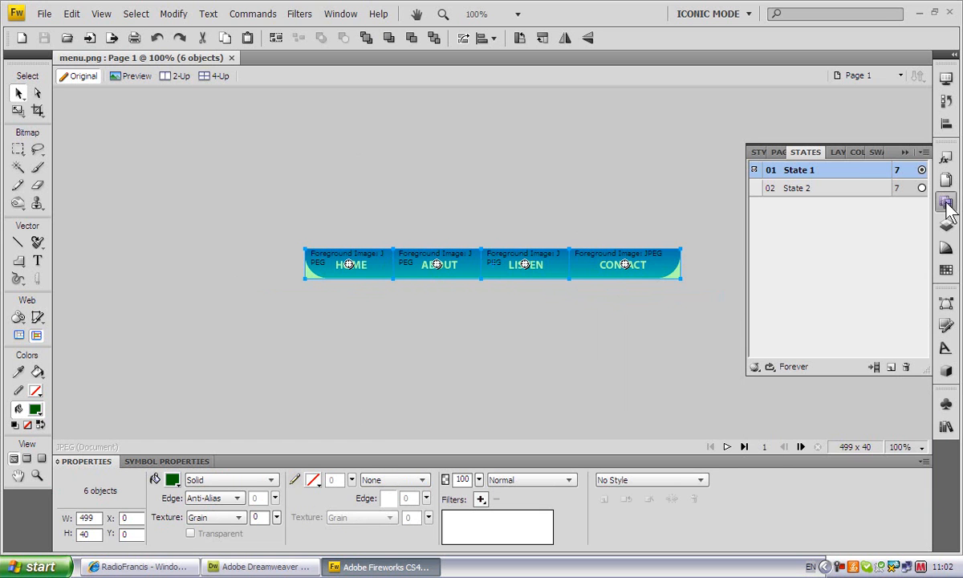
click(796, 187)
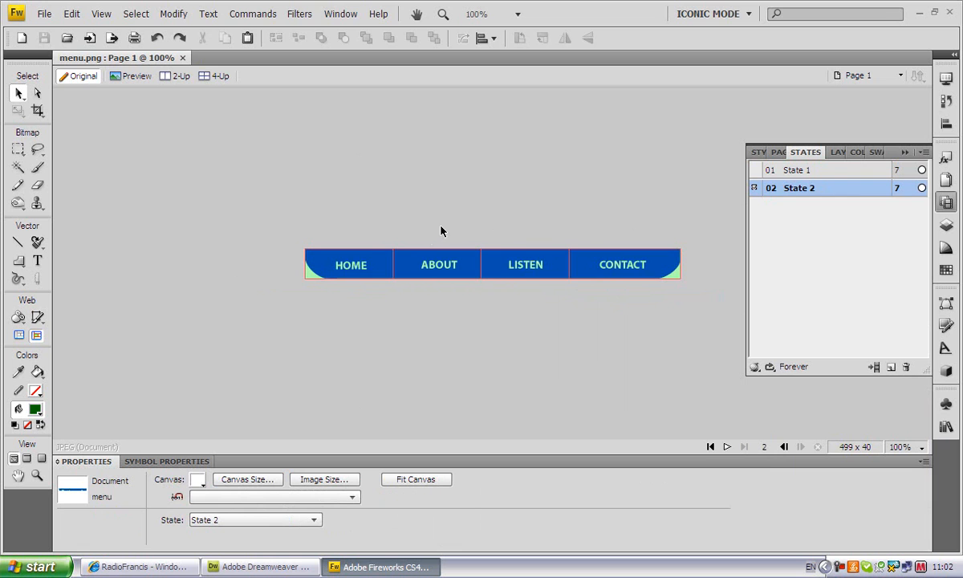
click(623, 264)
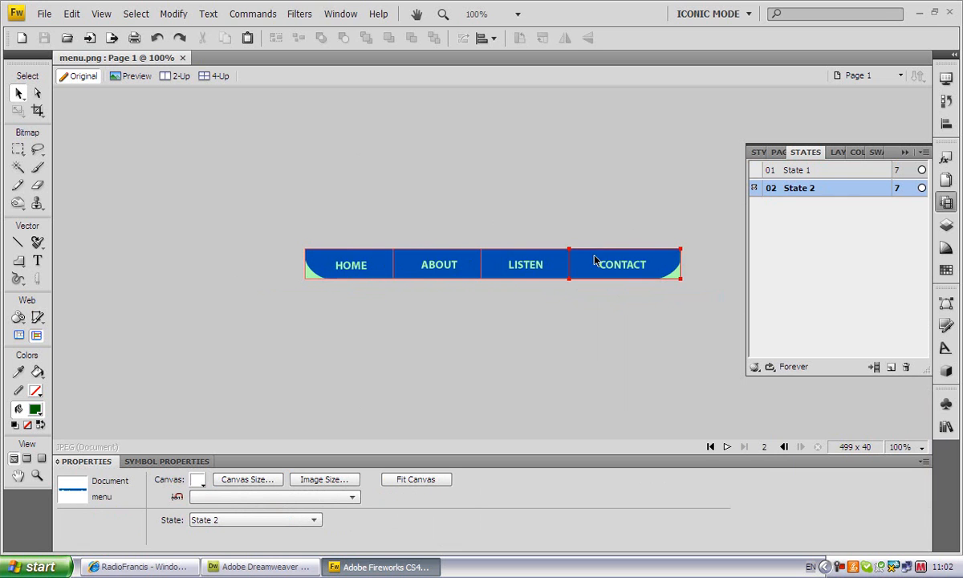
mouse_move(628, 259)
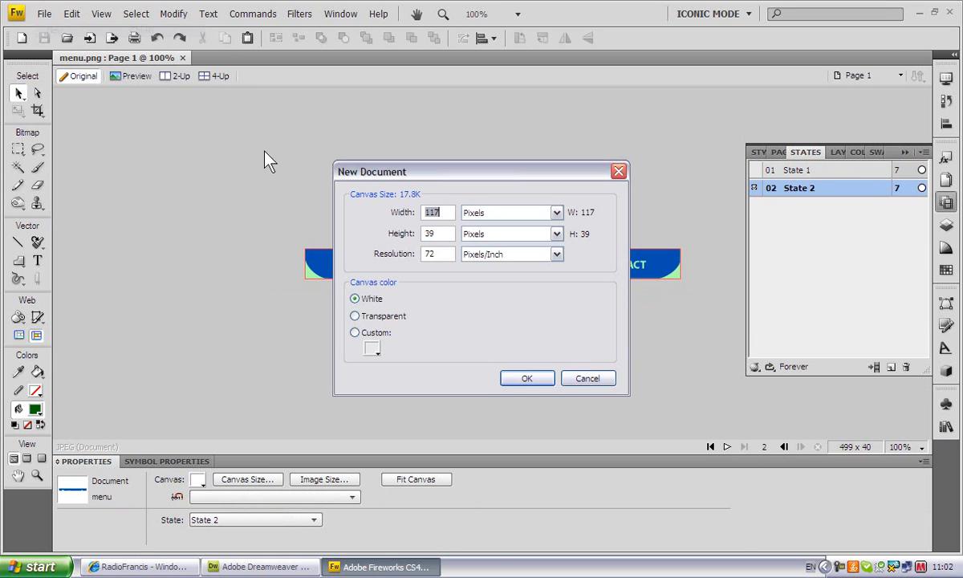
Step: Confirm the 117 by 39 pixel document and drag Menu_Bar_03 onto its canvas
click(588, 378)
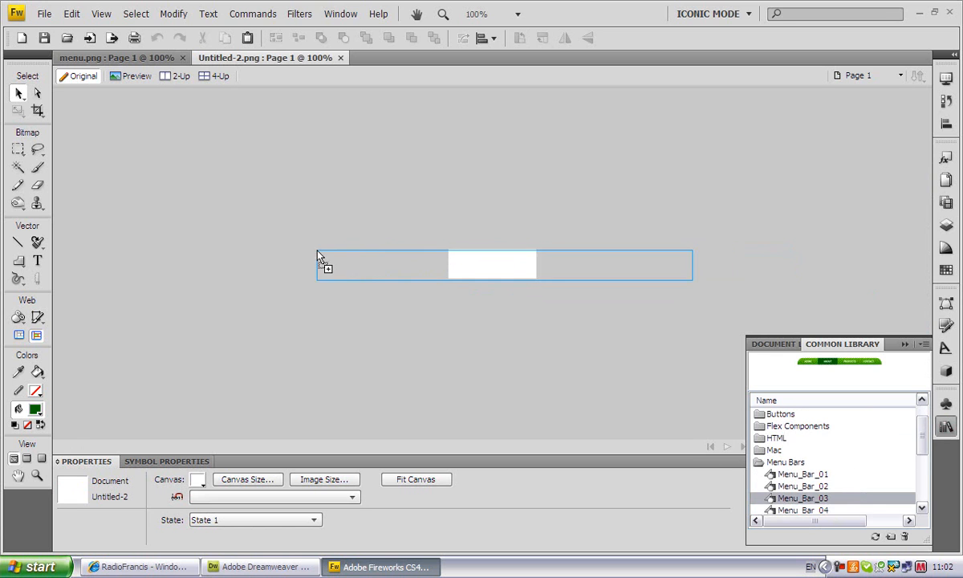
drag(802, 497, 504, 265)
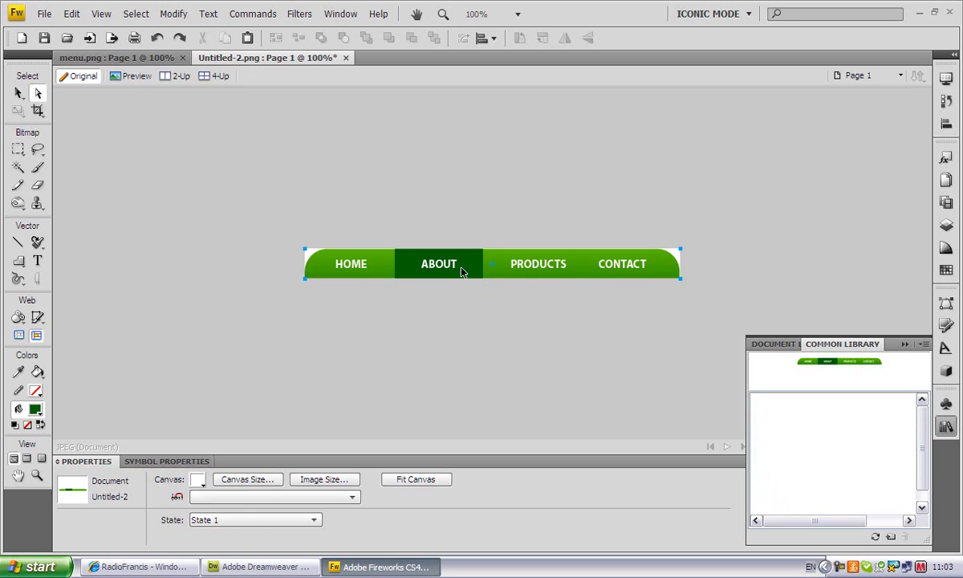
Step: Edit the Menu_Bar_03 symbol, moving menu_selected_bg from ABOUT onto PRODUCTS, then open States
double_click(438, 264)
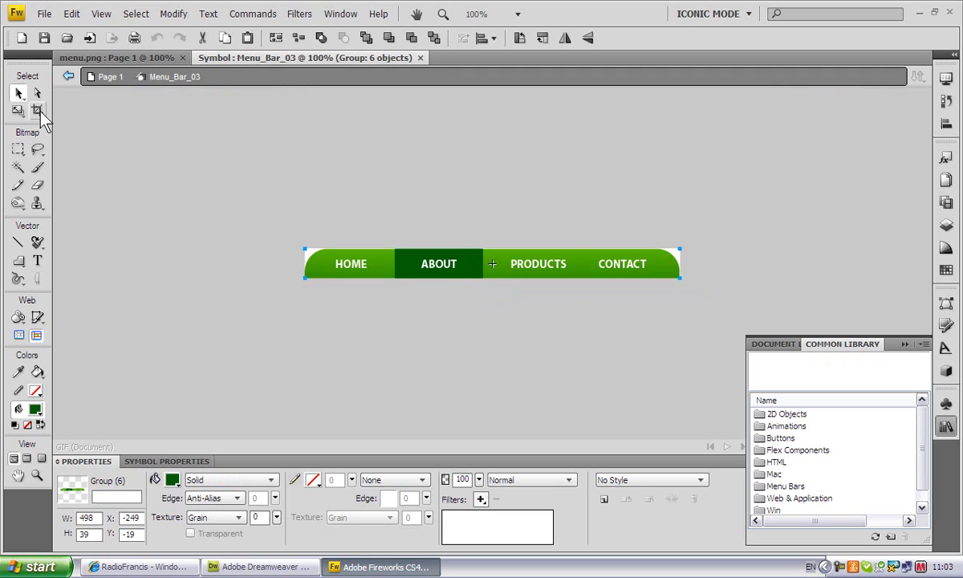
click(538, 263)
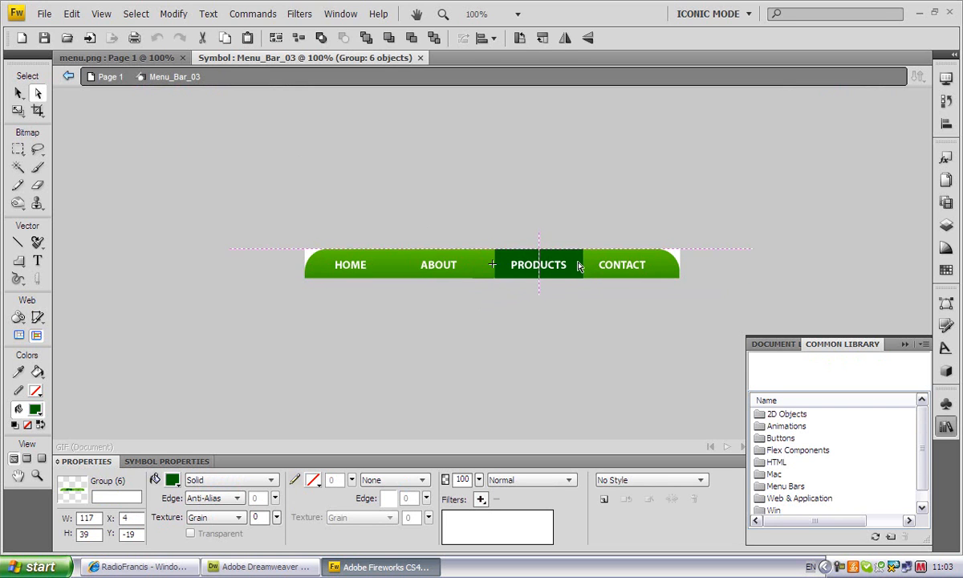
click(622, 265)
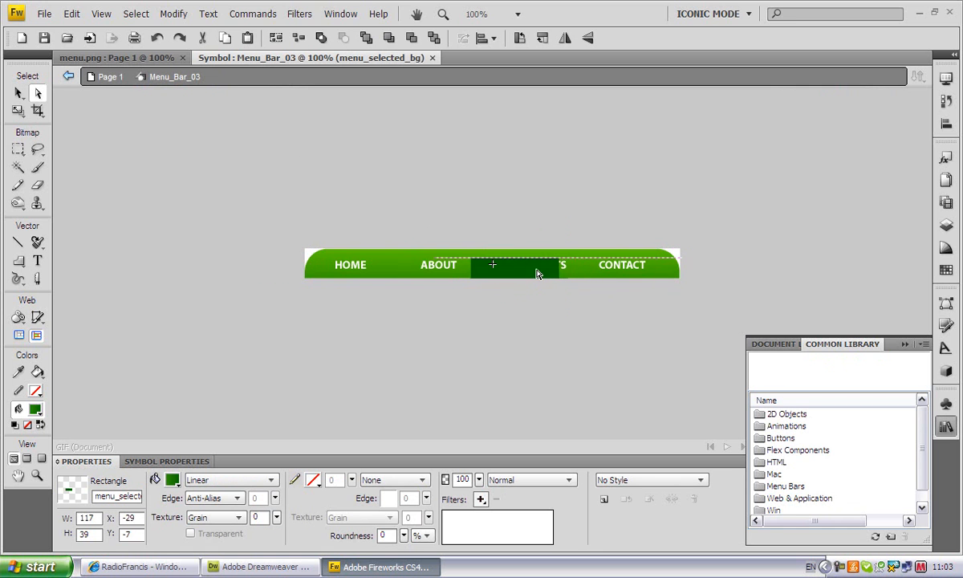
click(948, 203)
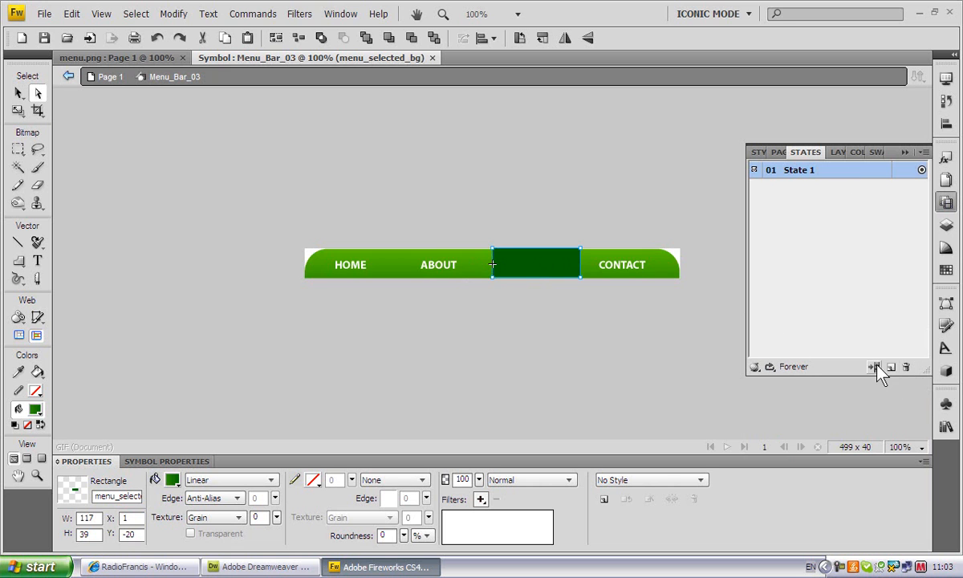
Step: Add State 2 with a copy of State 1's bar and the highlight under HOME
click(874, 366)
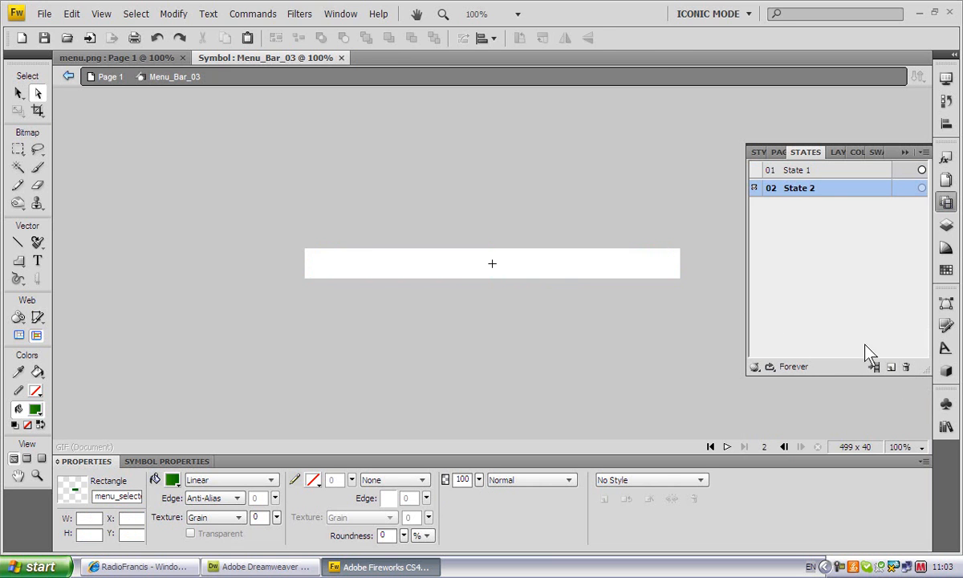
click(797, 169)
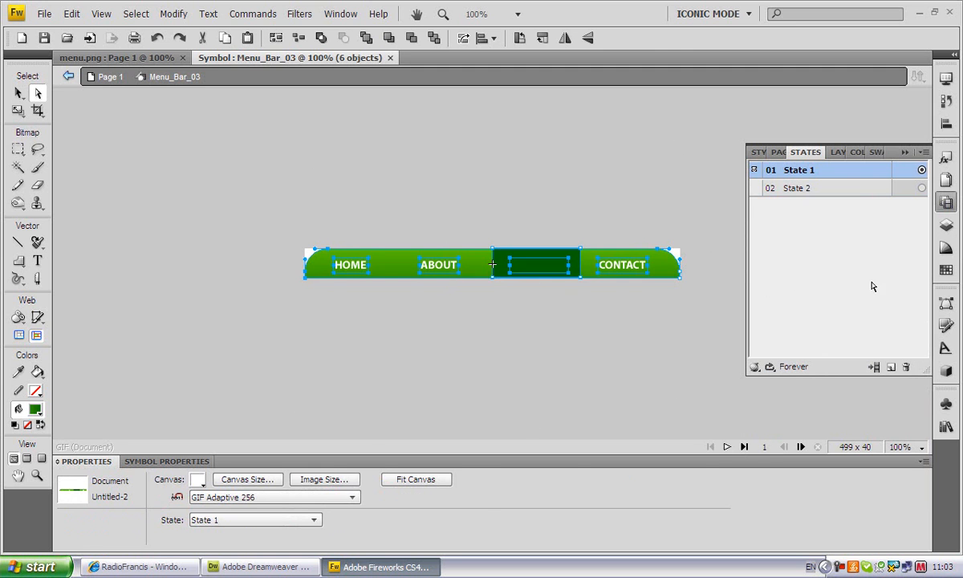
click(798, 187)
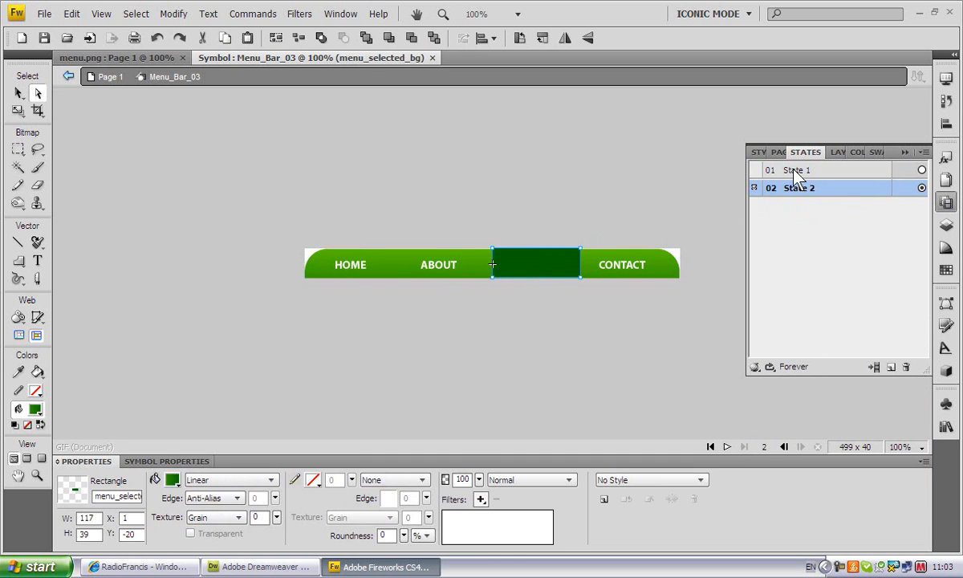
click(795, 169)
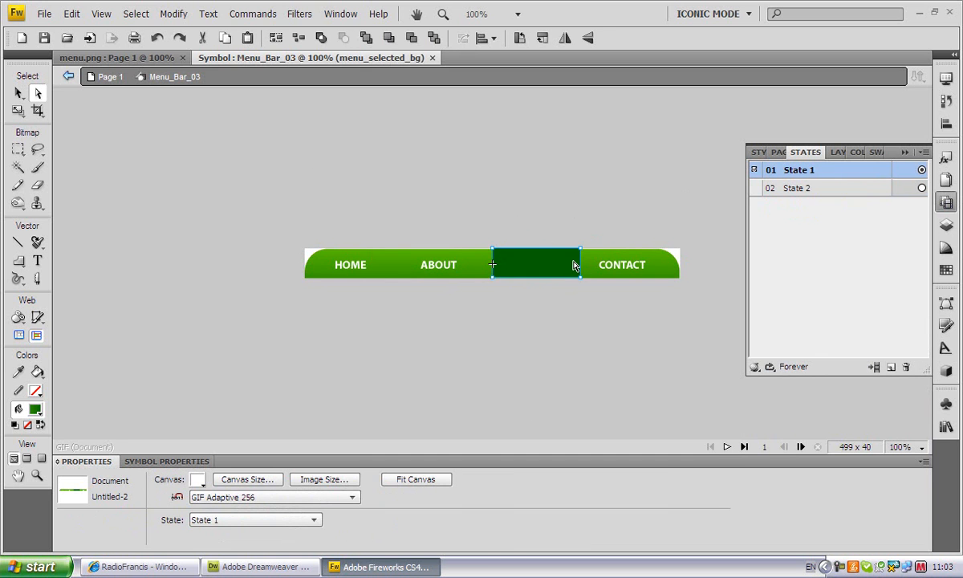
text(PRODUCTS)
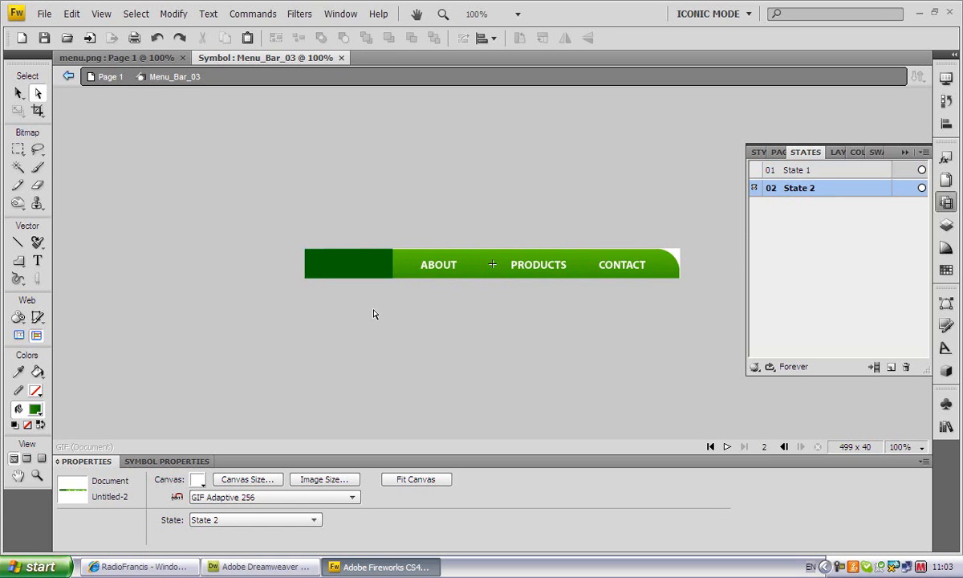
mouse_move(8, 217)
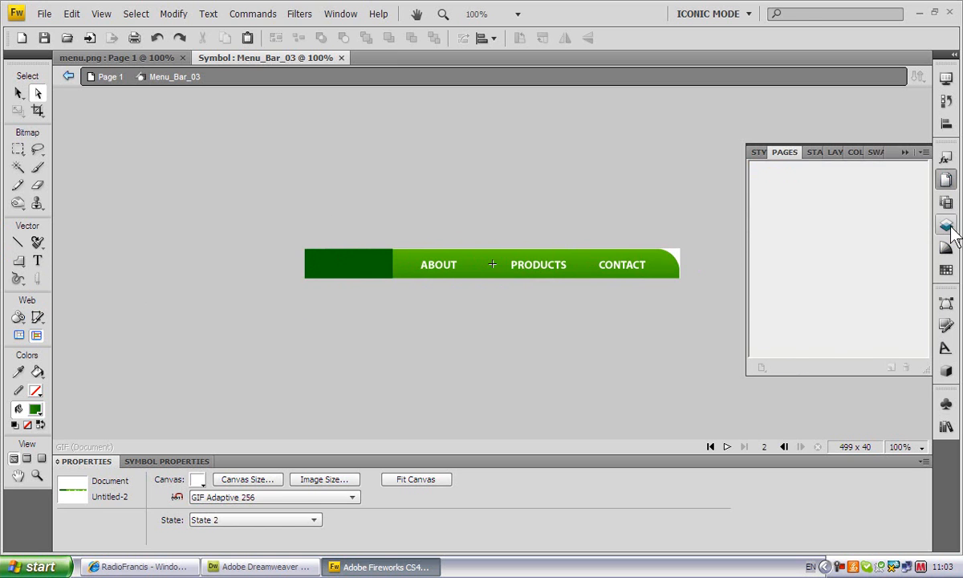
Step: Select the bar's top-left end and pick the Chamfer Rectangle auto shape
click(947, 225)
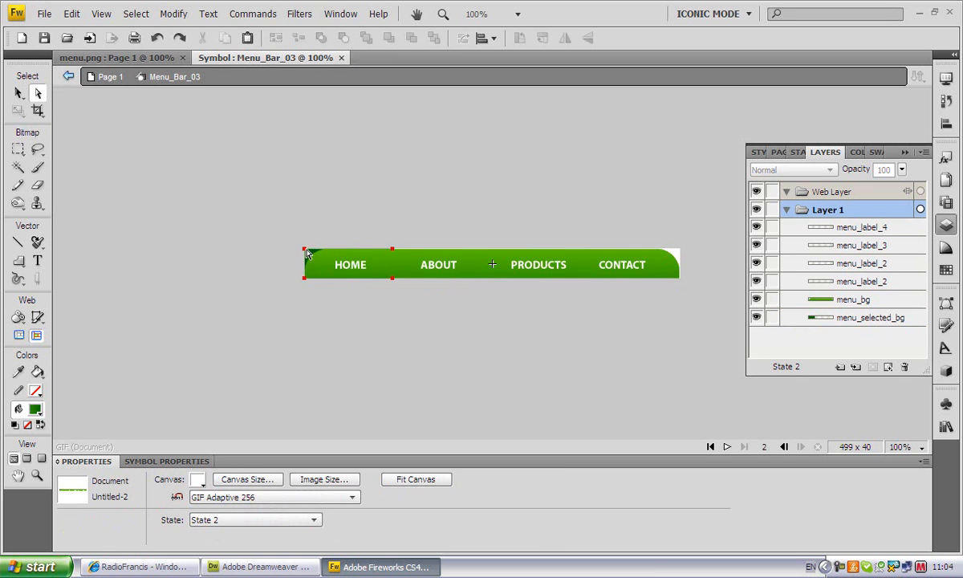
click(372, 231)
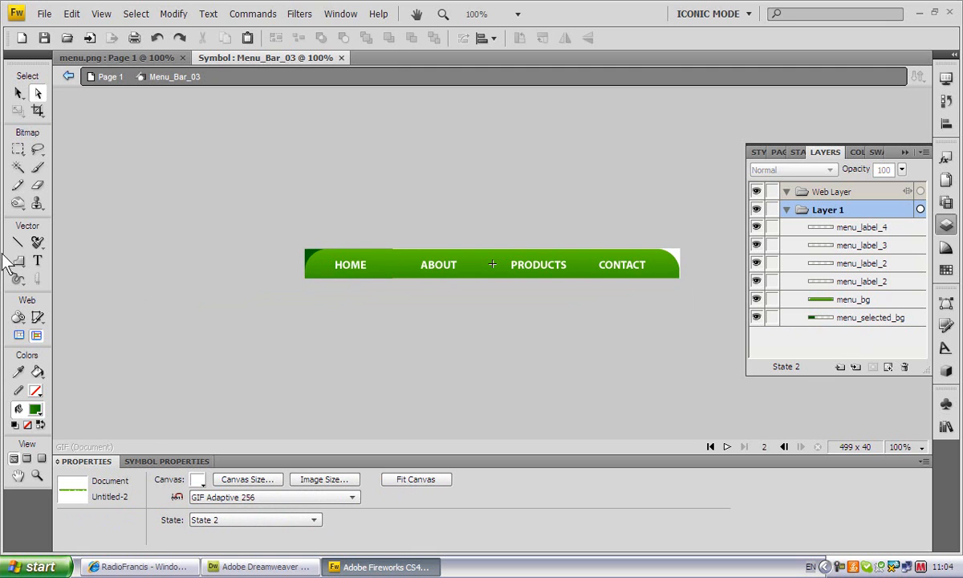
click(18, 259)
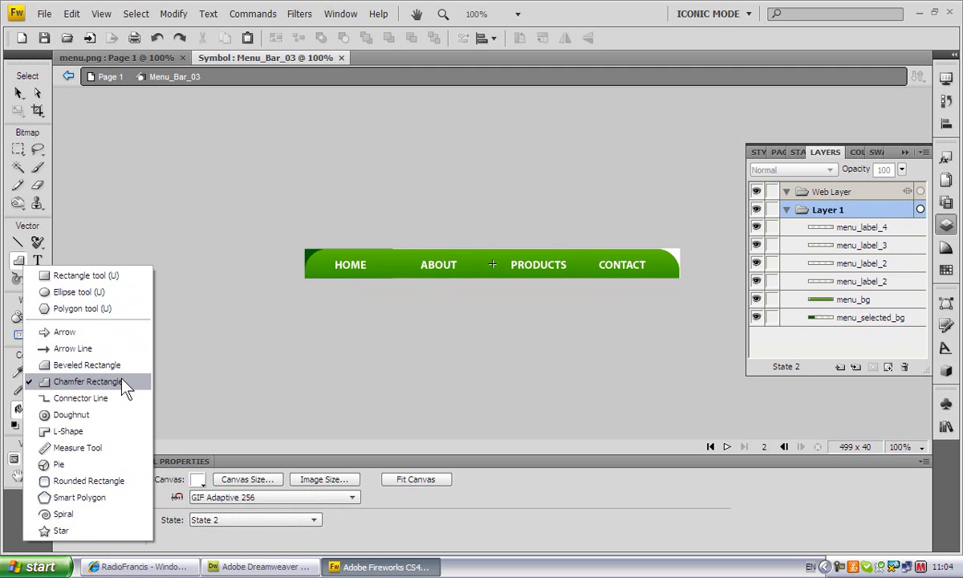
click(88, 382)
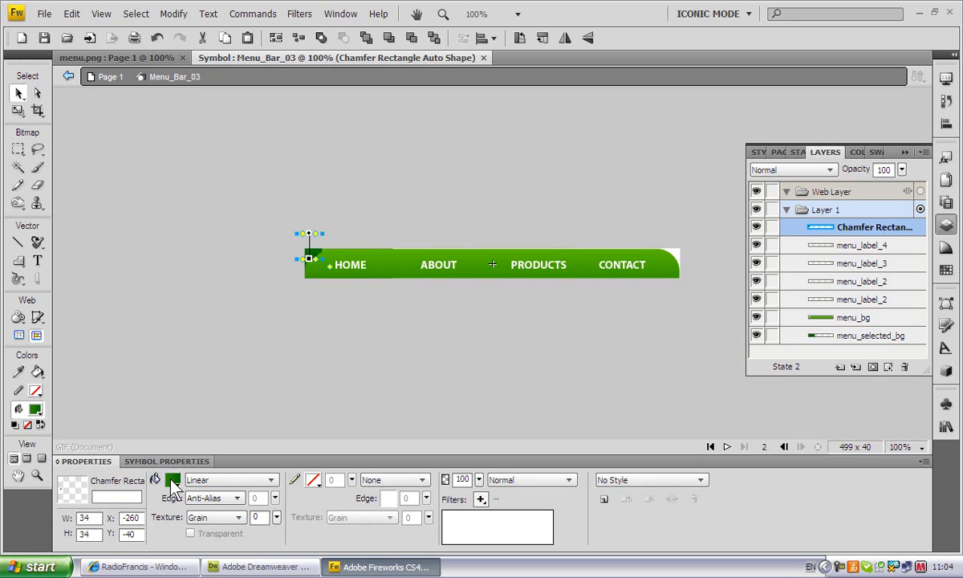
Step: Draw the chamfer rectangle over the HOME corner with a solid white fill
click(171, 479)
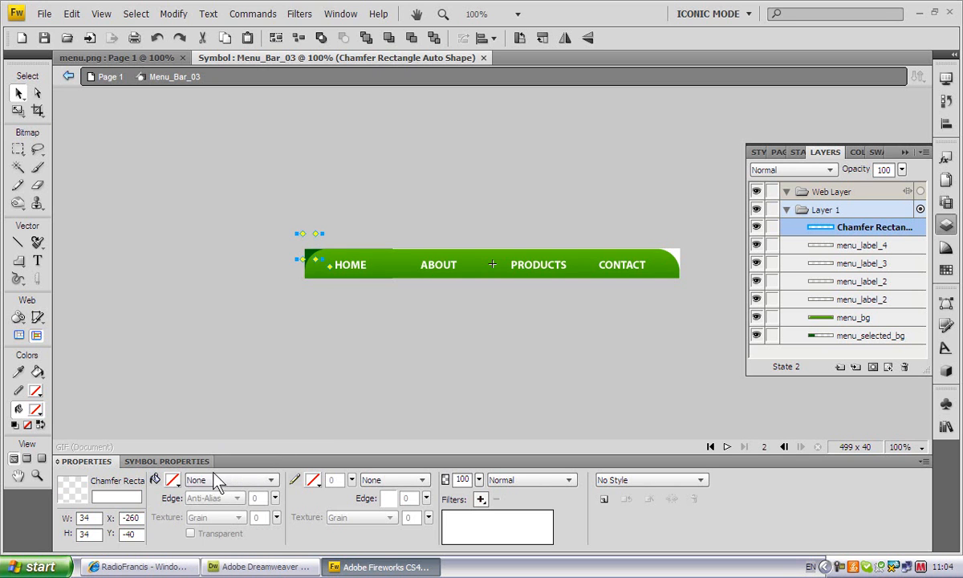
click(155, 480)
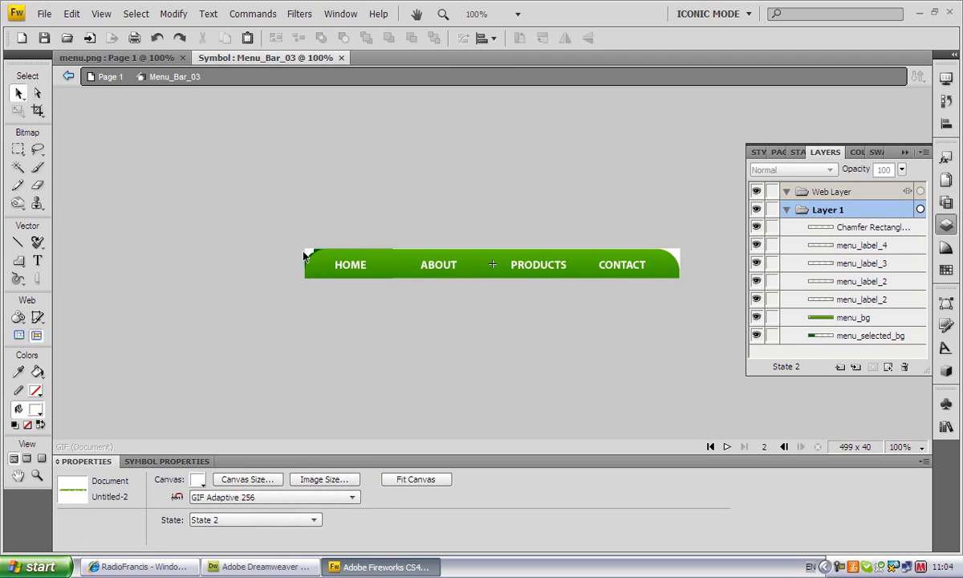
click(350, 264)
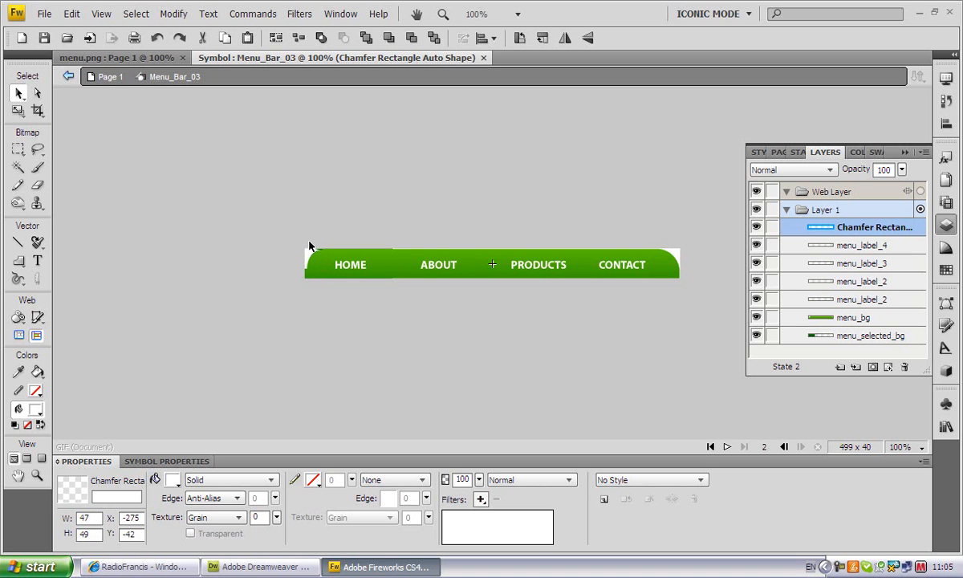
click(350, 264)
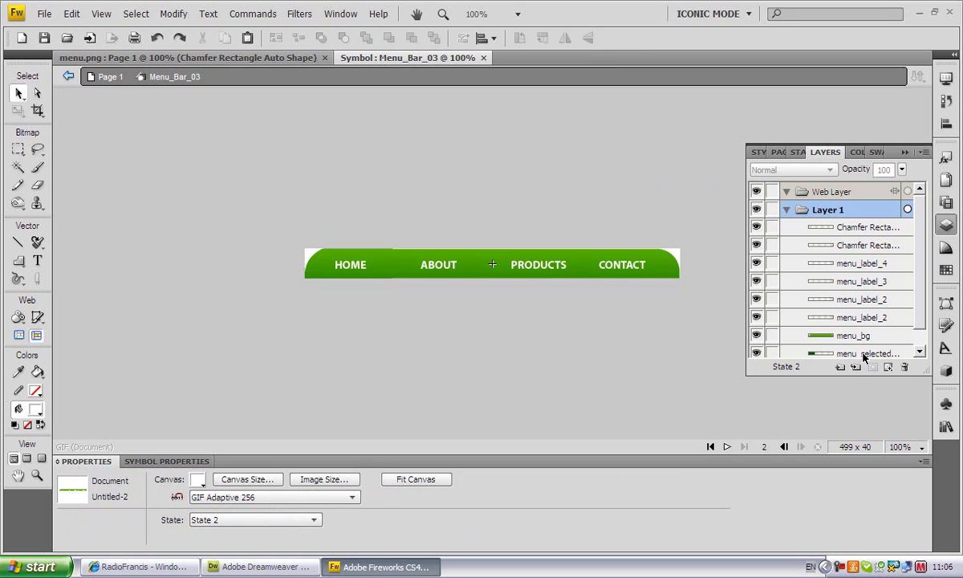
mouse_move(590, 322)
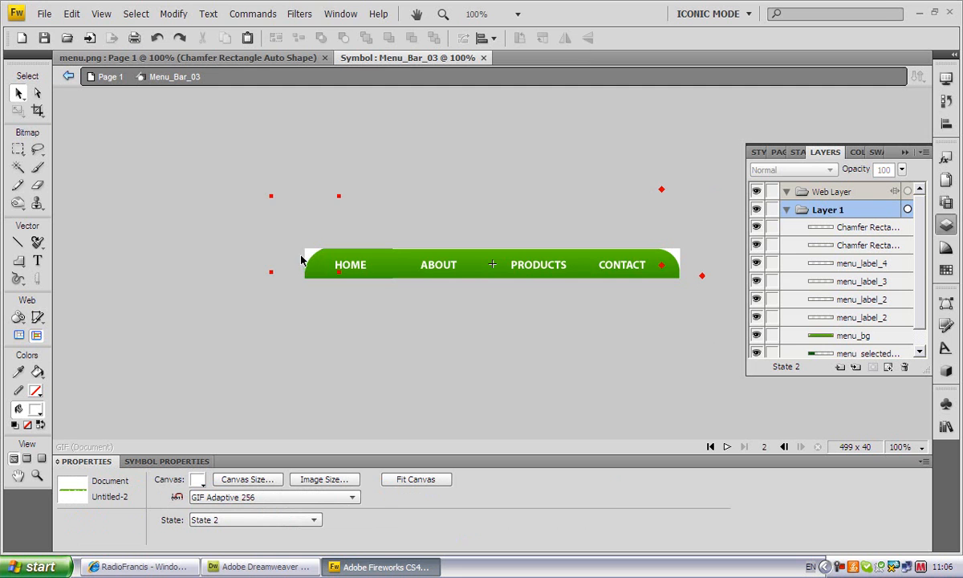
Step: Stack menu_selected_bg above menu_bg so HOME shows dark green, then select ABOUT
click(867, 245)
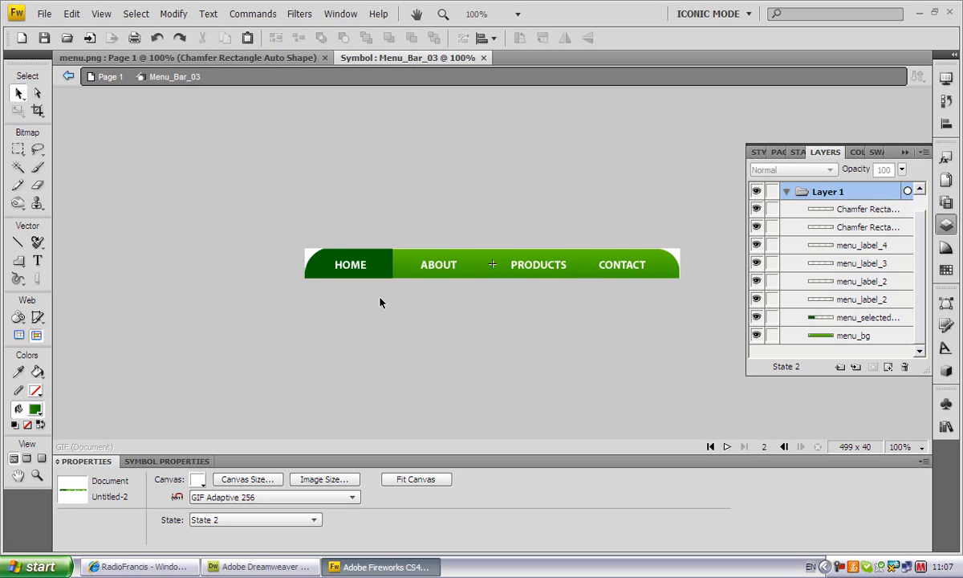
mouse_move(360, 315)
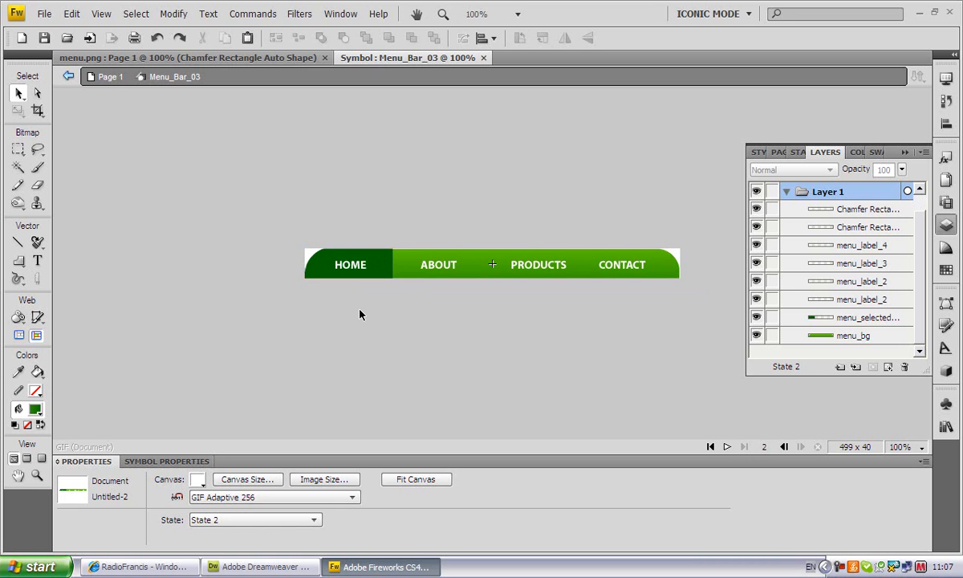
mouse_move(233, 80)
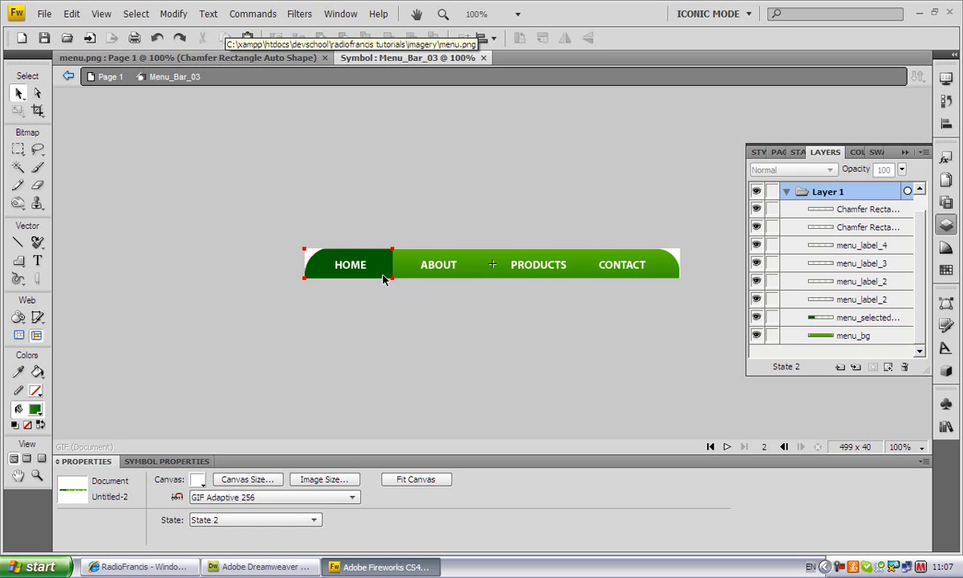
mouse_move(376, 280)
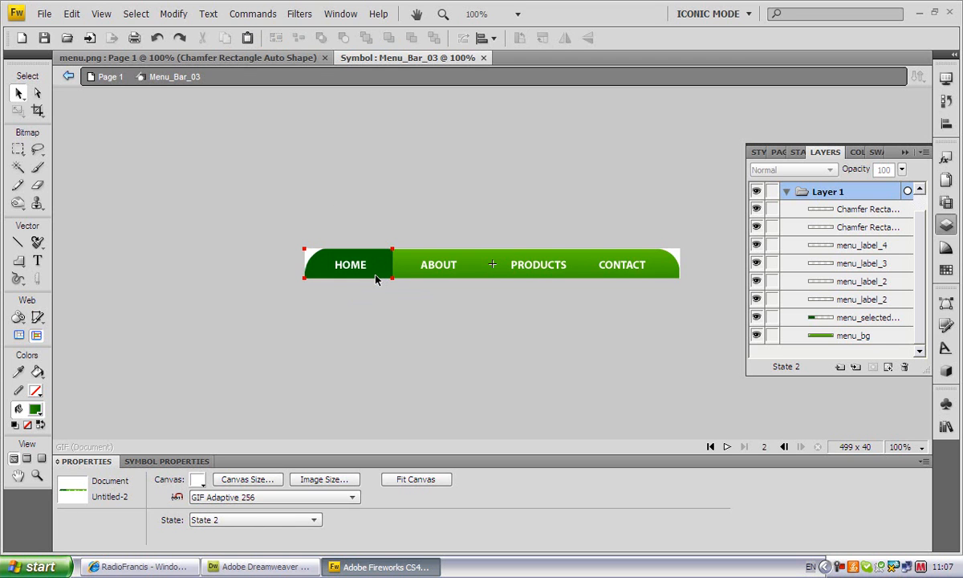
click(439, 264)
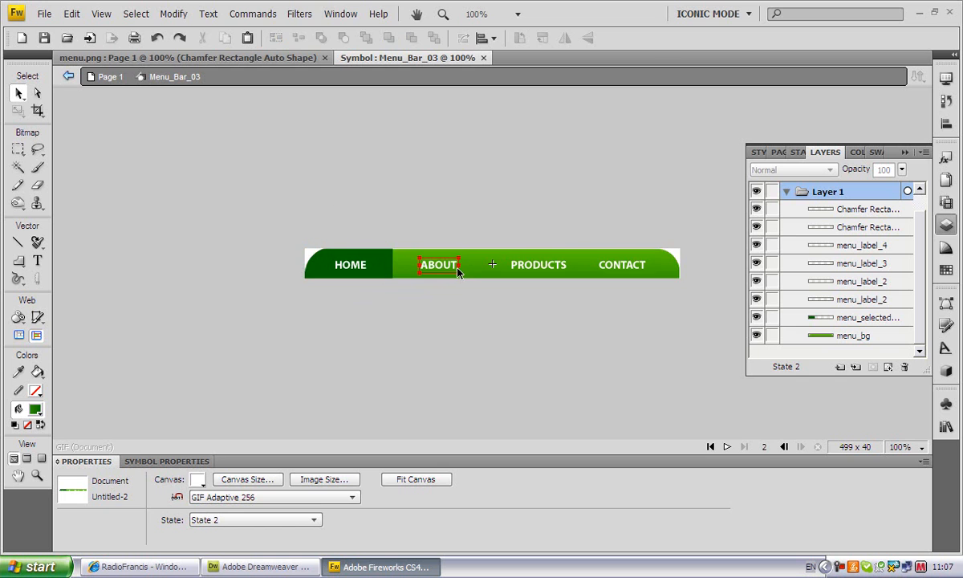
click(351, 264)
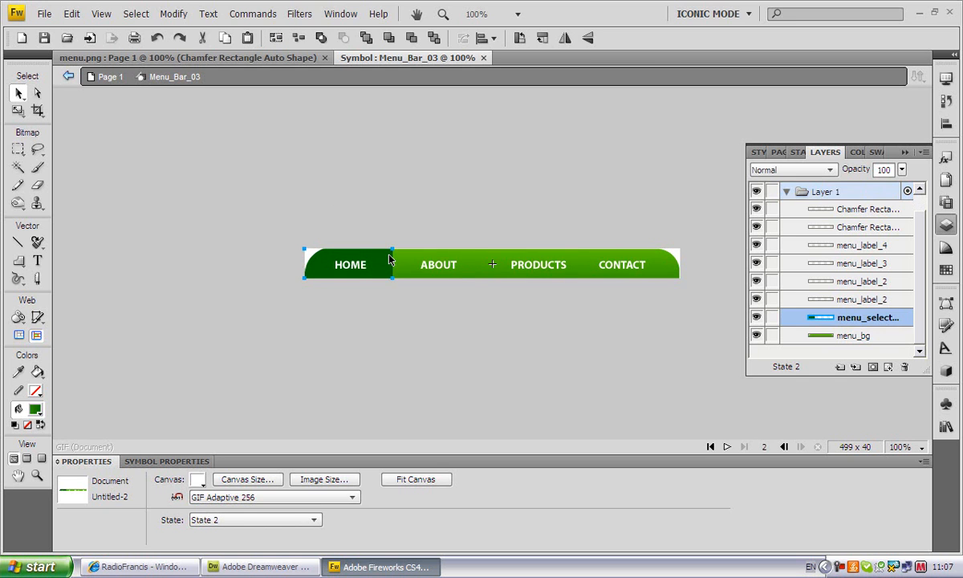
click(350, 264)
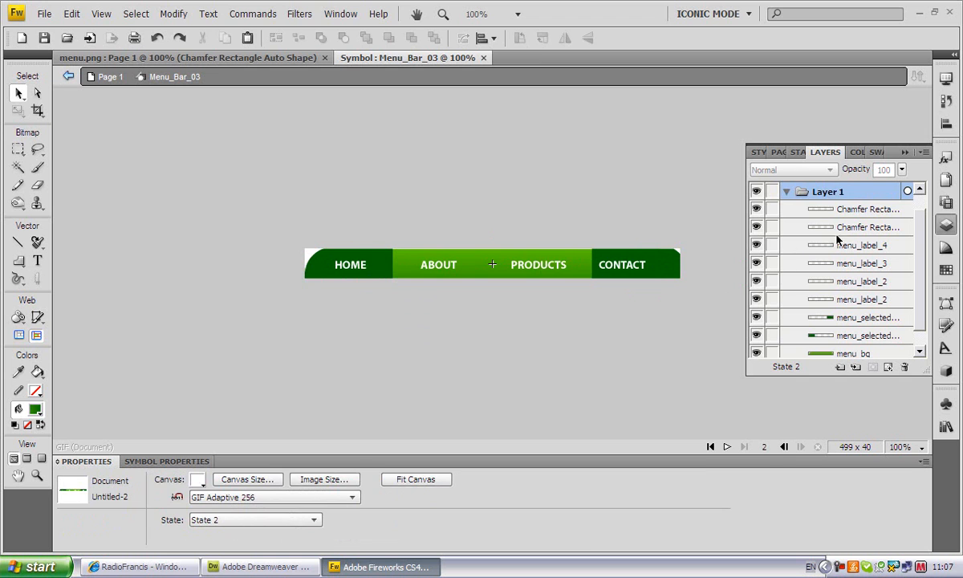
click(867, 208)
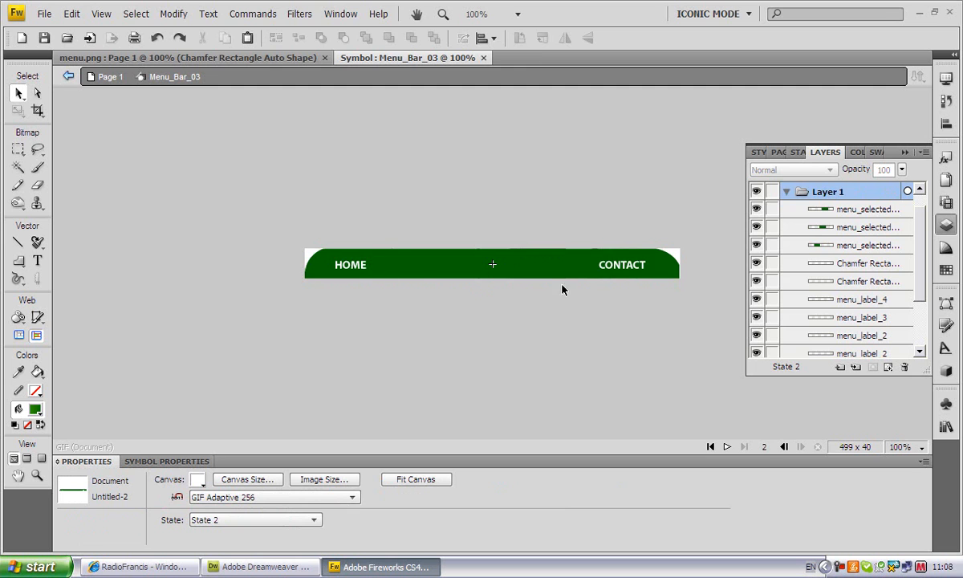
mouse_move(530, 319)
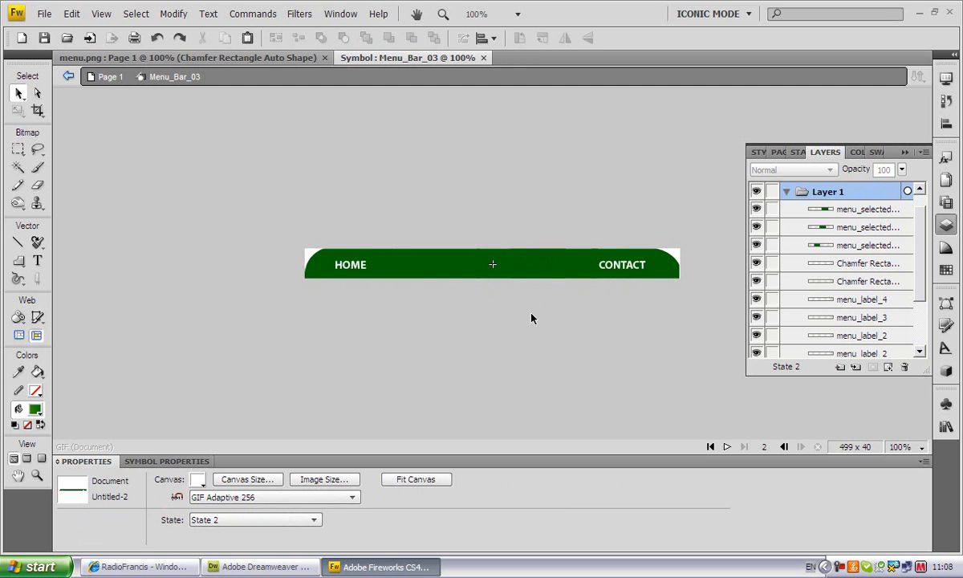
mouse_move(872, 218)
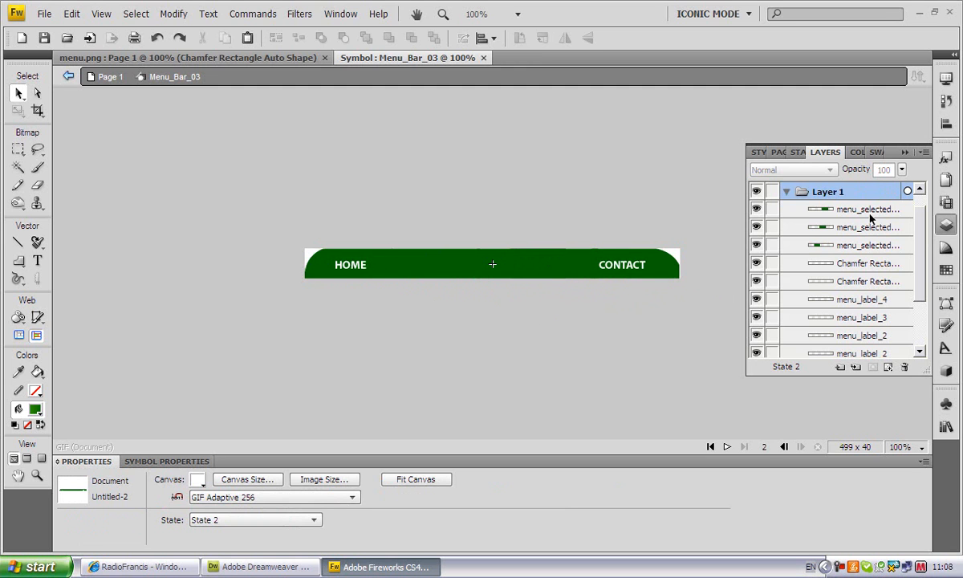
mouse_move(911, 207)
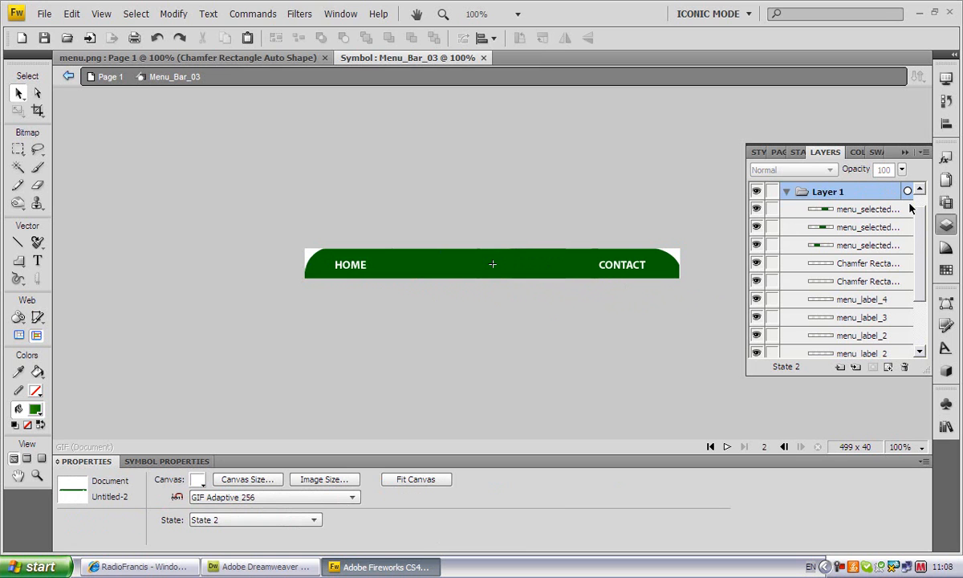
click(806, 152)
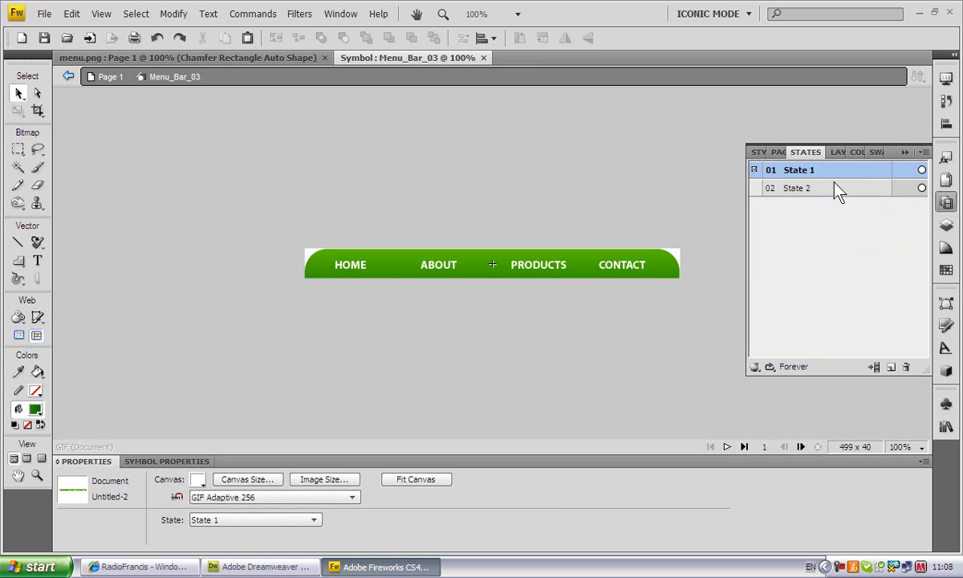
click(797, 187)
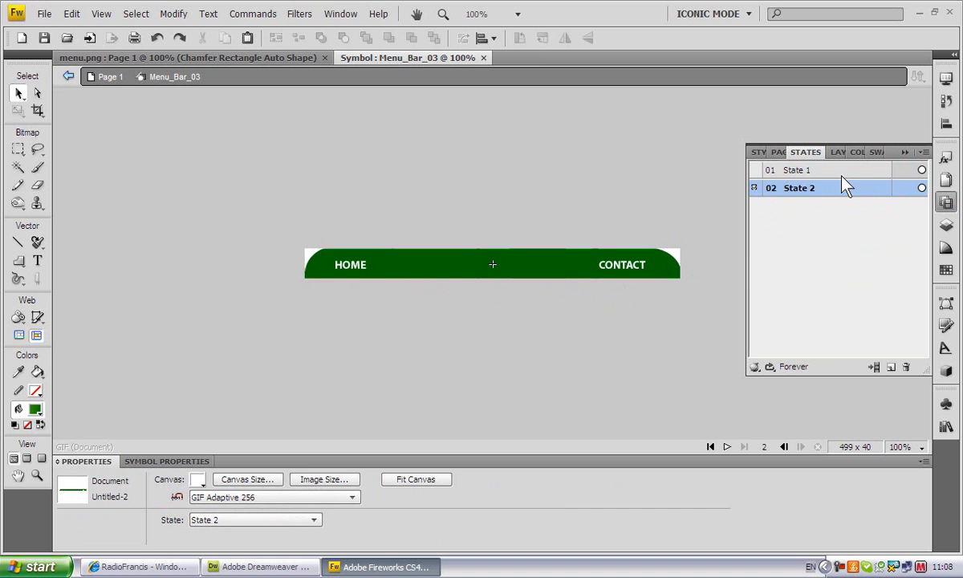
click(838, 152)
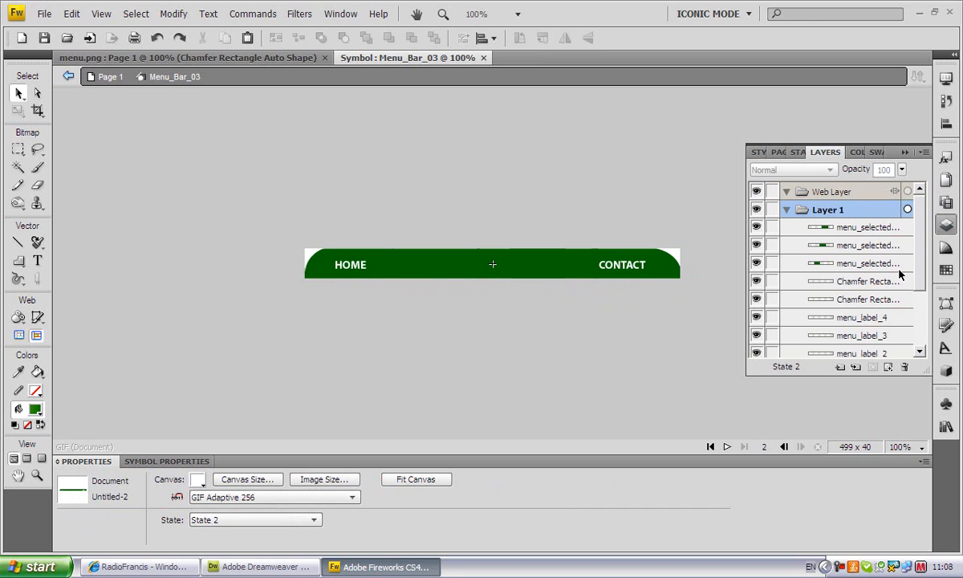
Step: Raise the CONTACT, third and HOME labels and a chamfer shape above the highlights
click(856, 317)
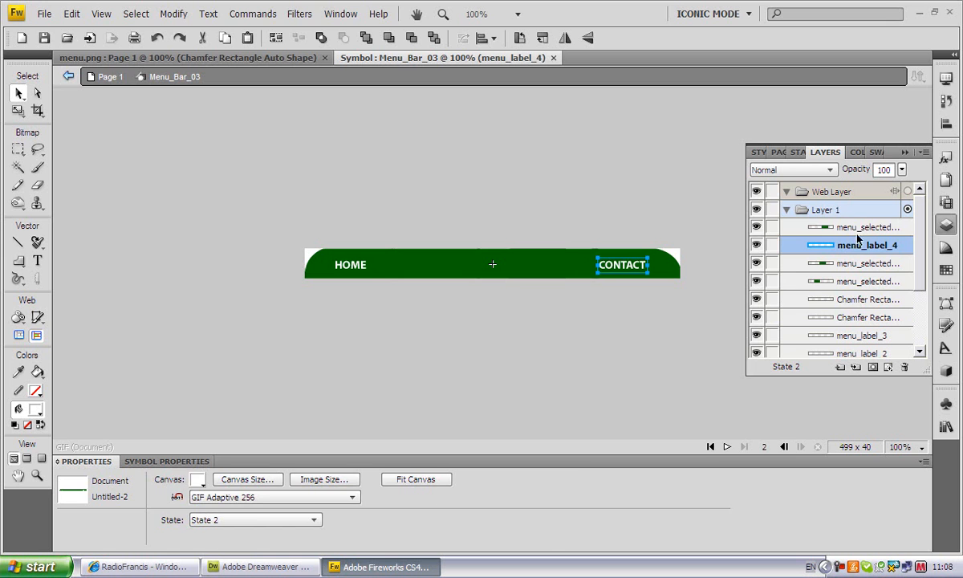
click(859, 244)
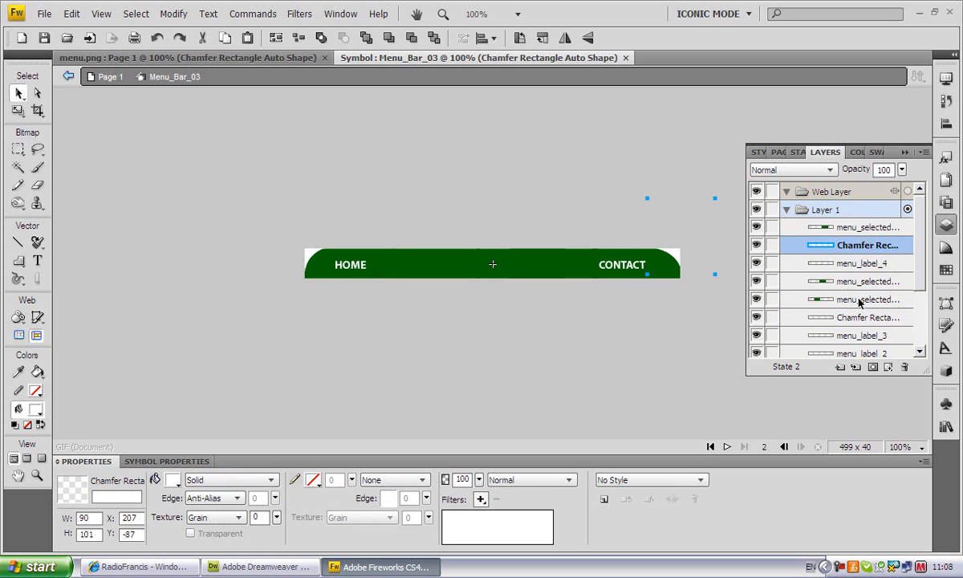
mouse_move(862, 317)
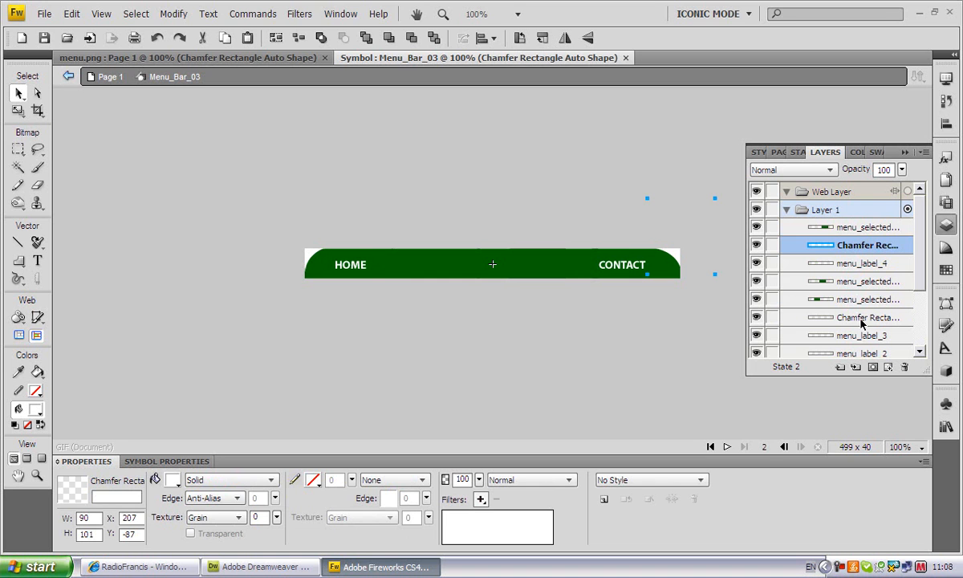
click(847, 335)
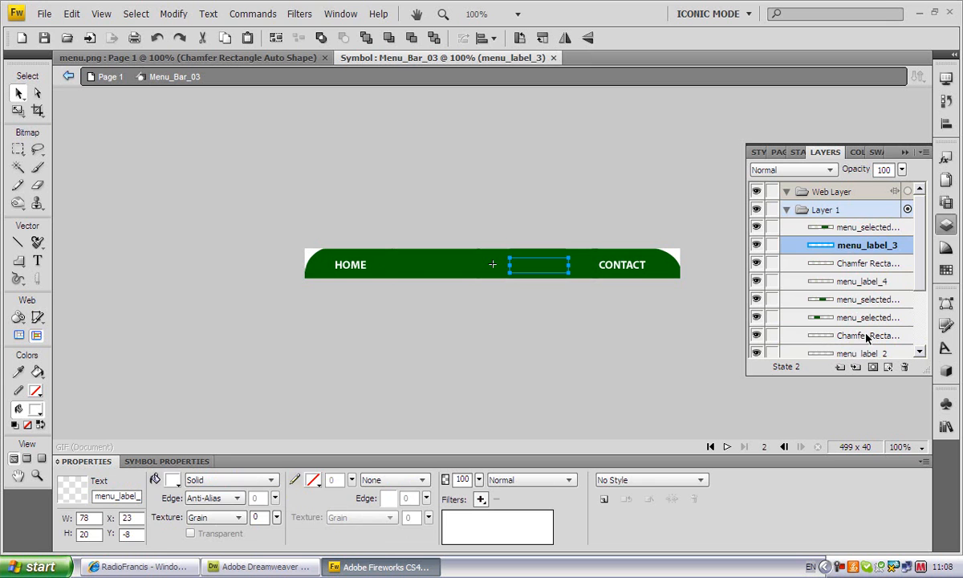
click(859, 353)
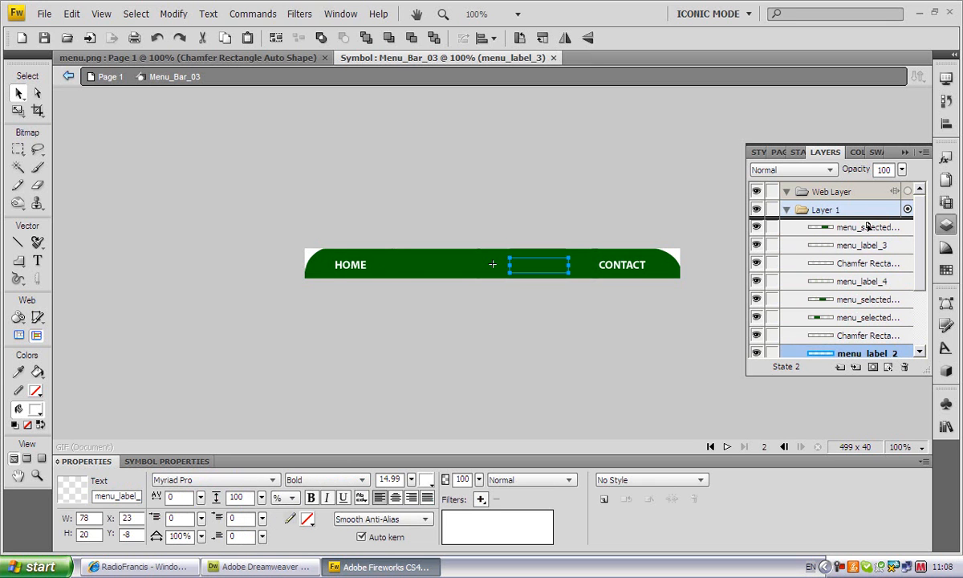
click(867, 245)
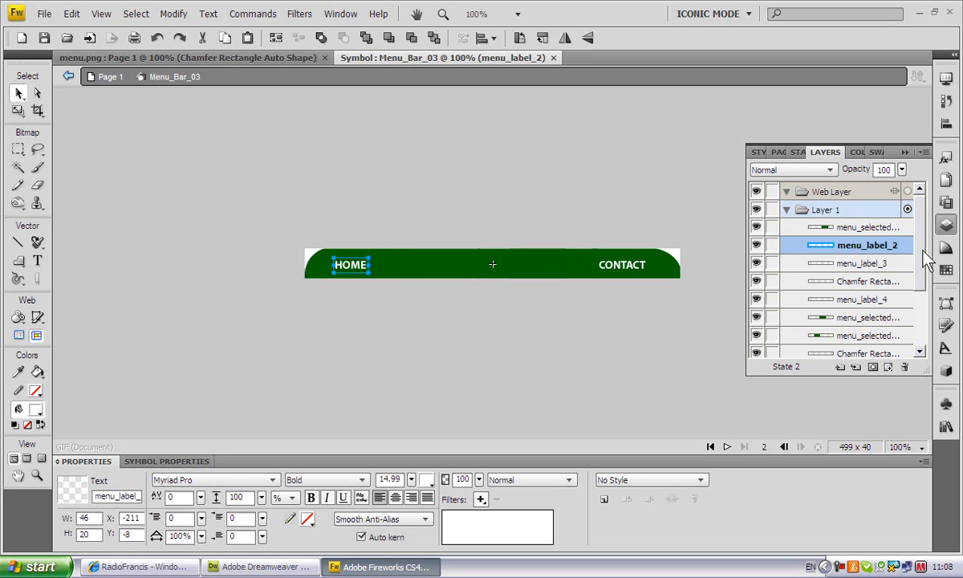
Step: Fill the empty third label with the text PRODUCTS
scroll(down, 3)
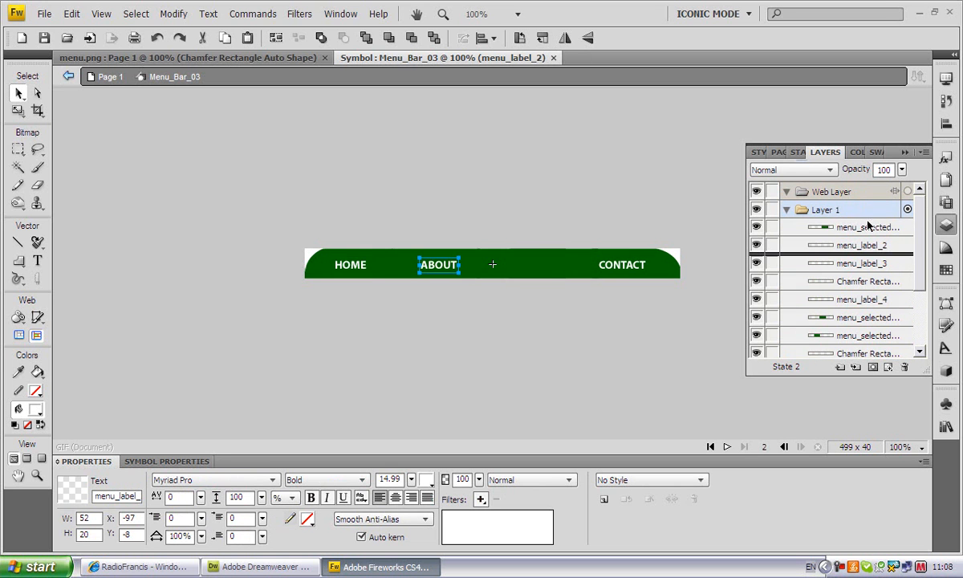
scroll(down, 3)
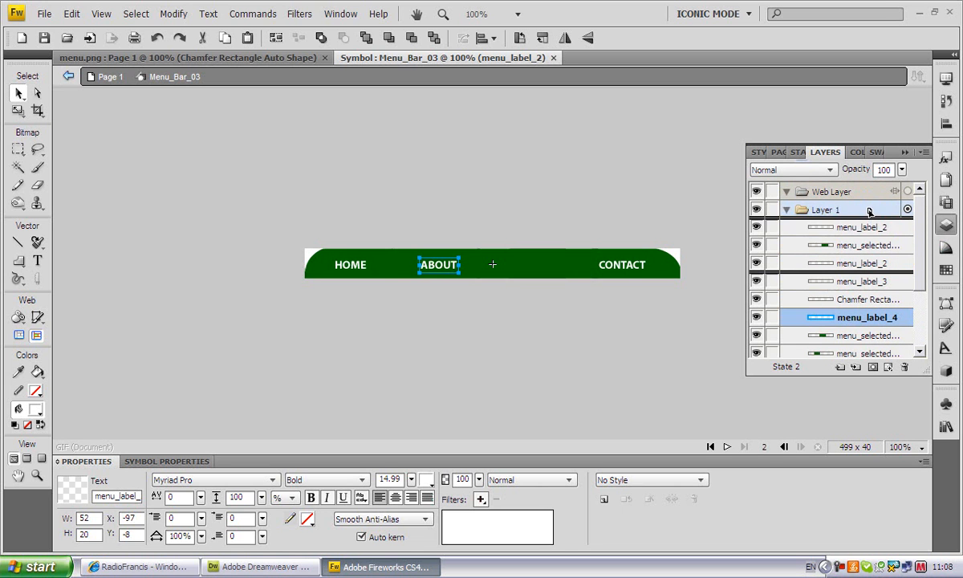
key(ctrl+a)
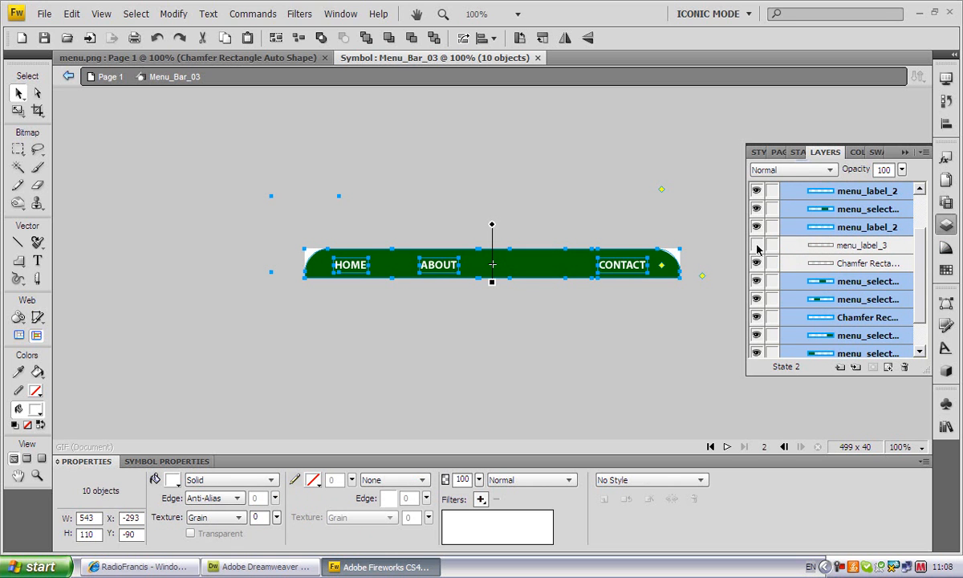
click(861, 245)
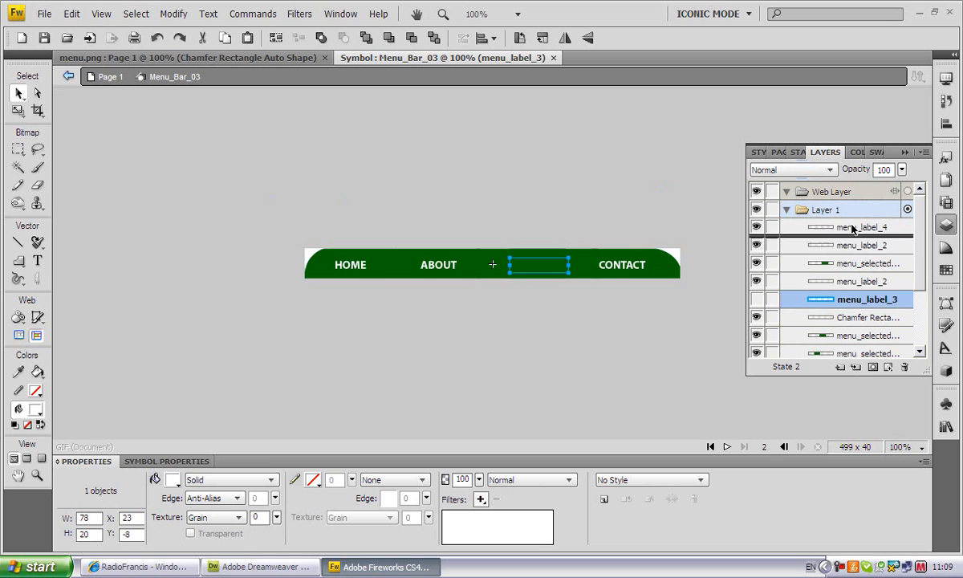
text(PRODUCTS)
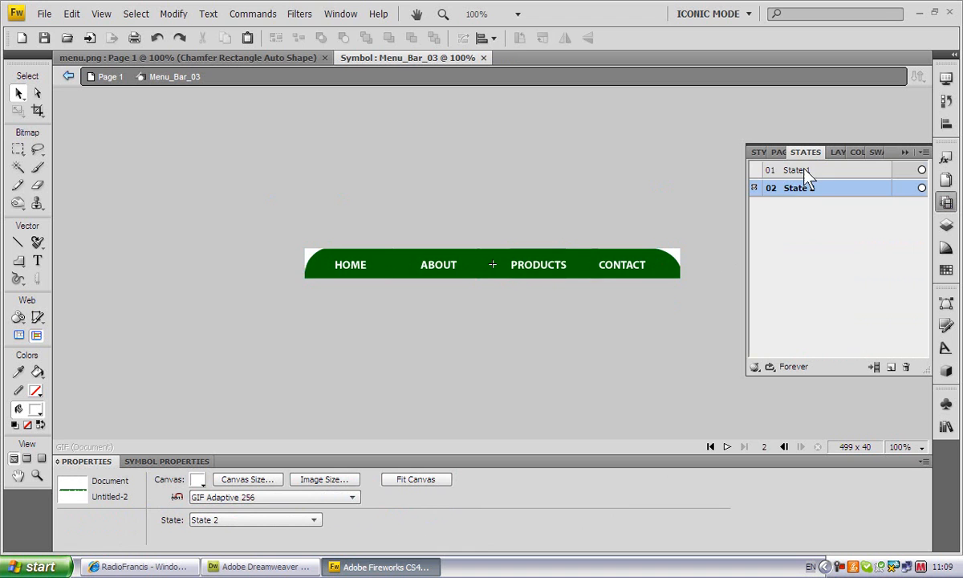
click(798, 169)
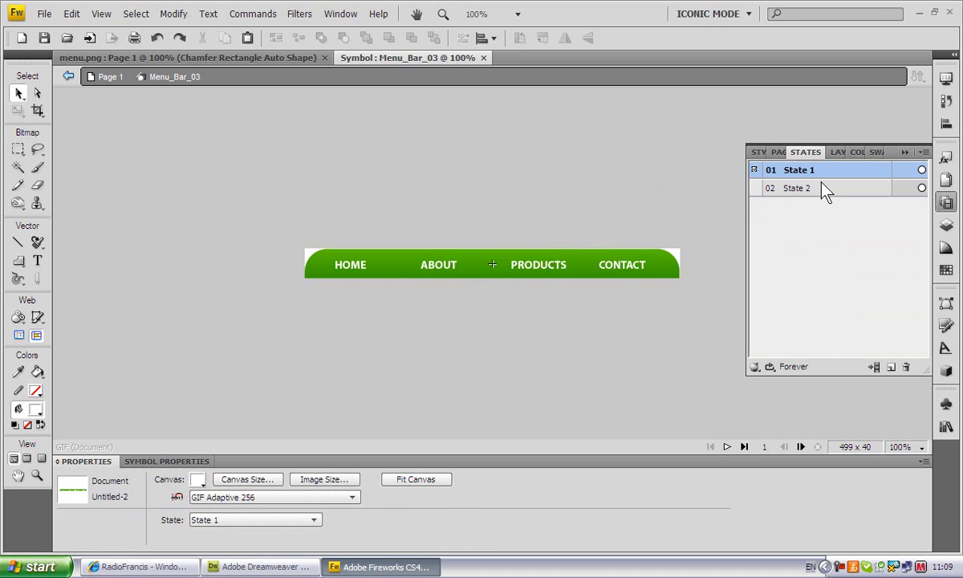
click(796, 188)
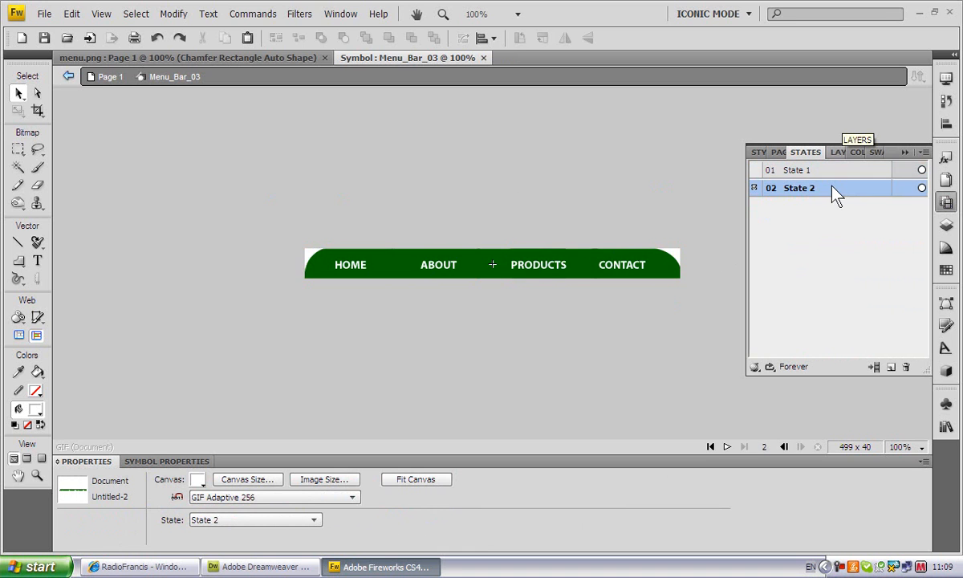
mouse_move(831, 174)
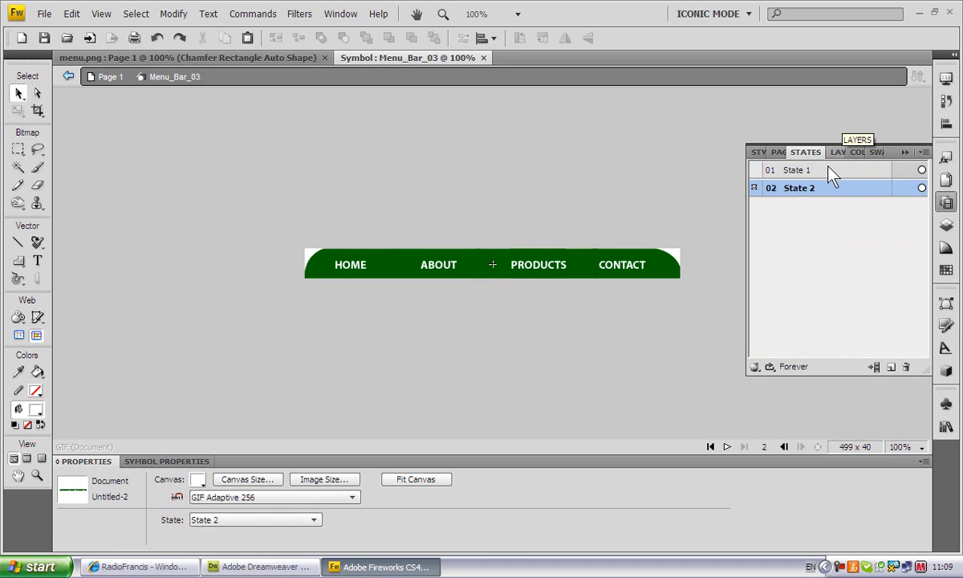
mouse_move(831, 176)
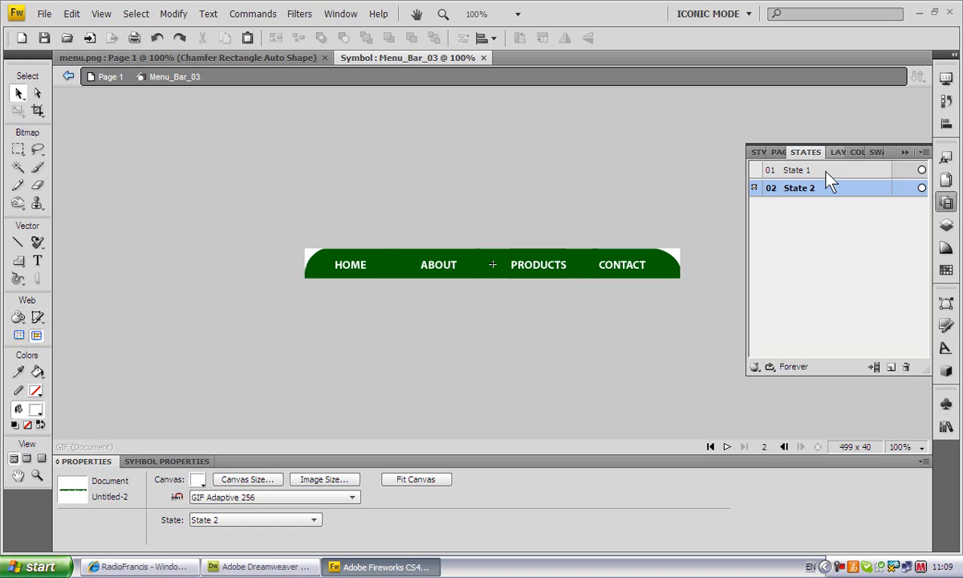
click(538, 265)
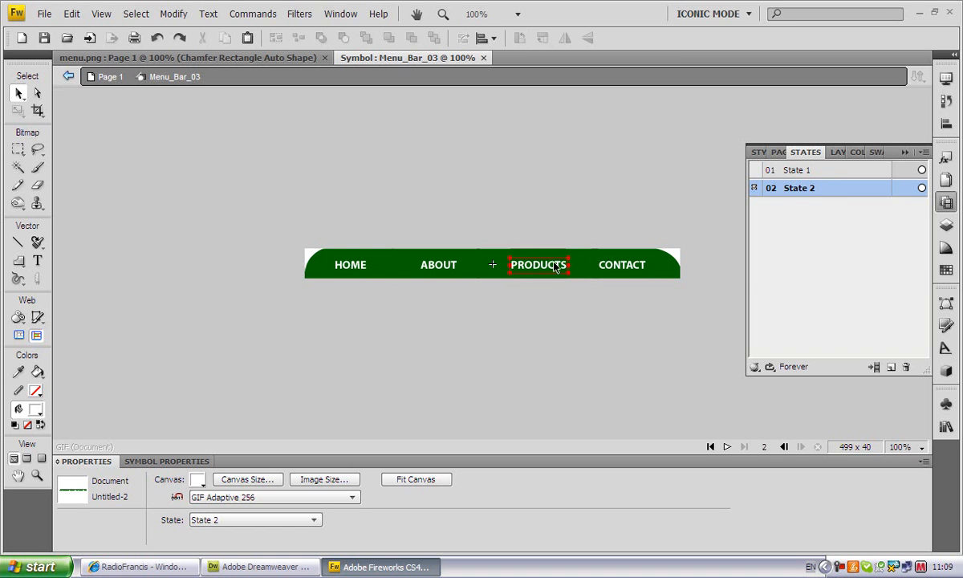
click(622, 265)
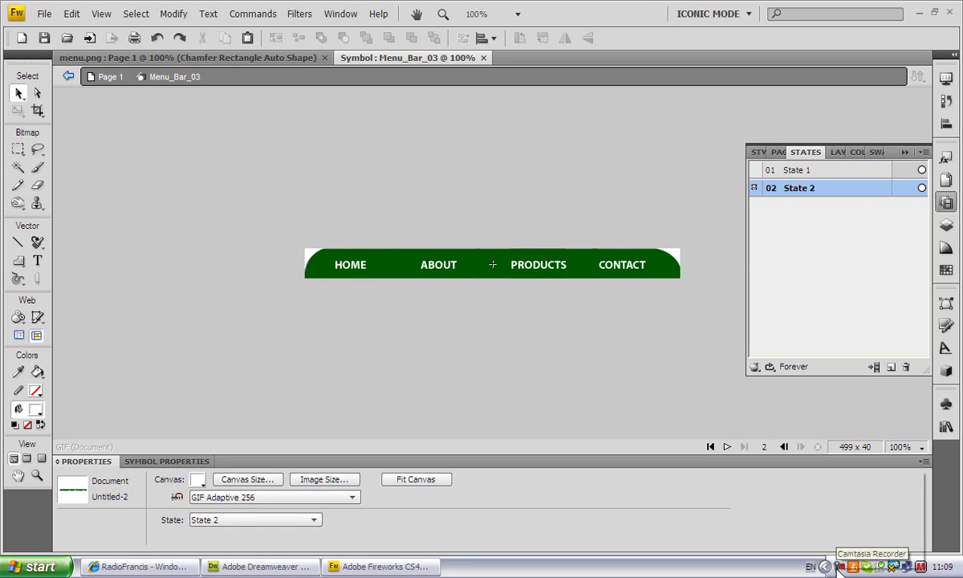
click(872, 553)
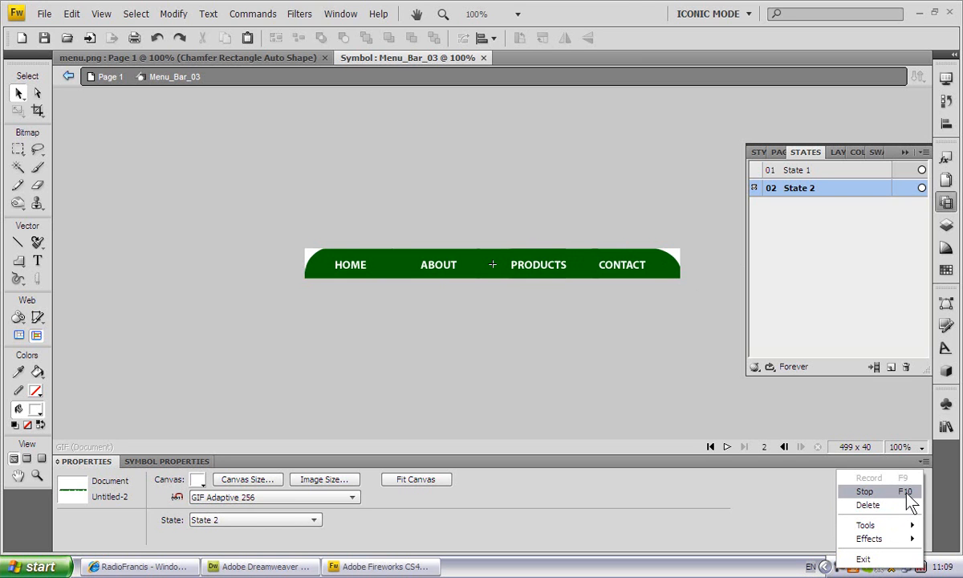